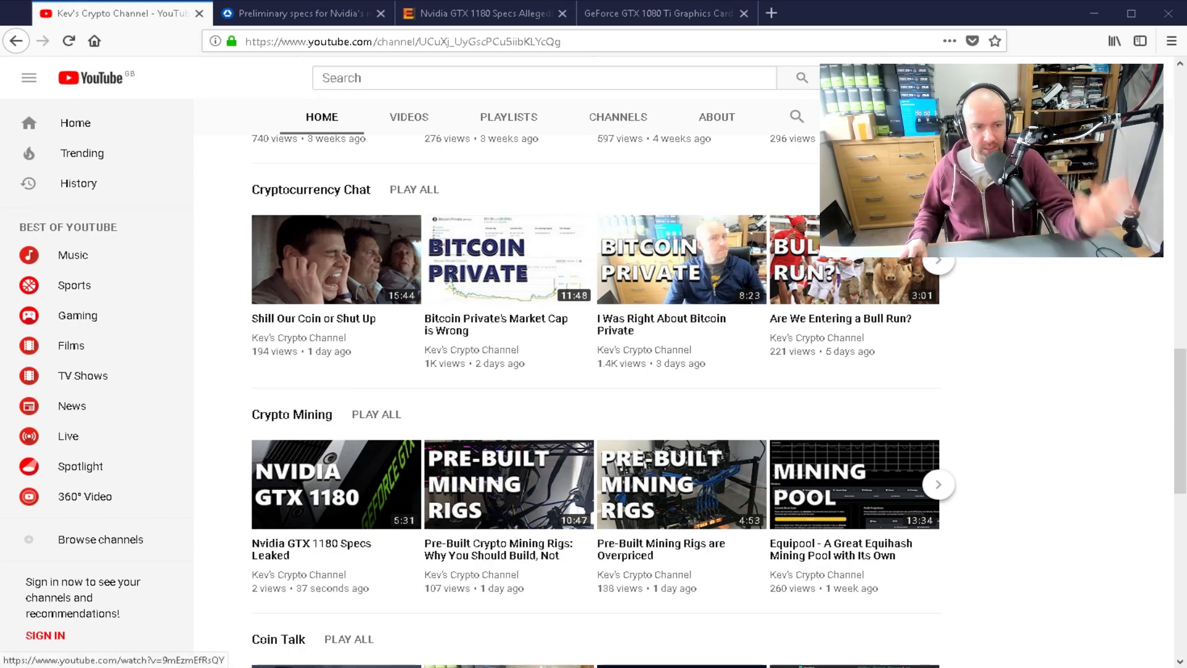
# Switch to the TechSpot GTX 1180 article and scroll down to the Wccftech spec table
pyautogui.scroll(3)
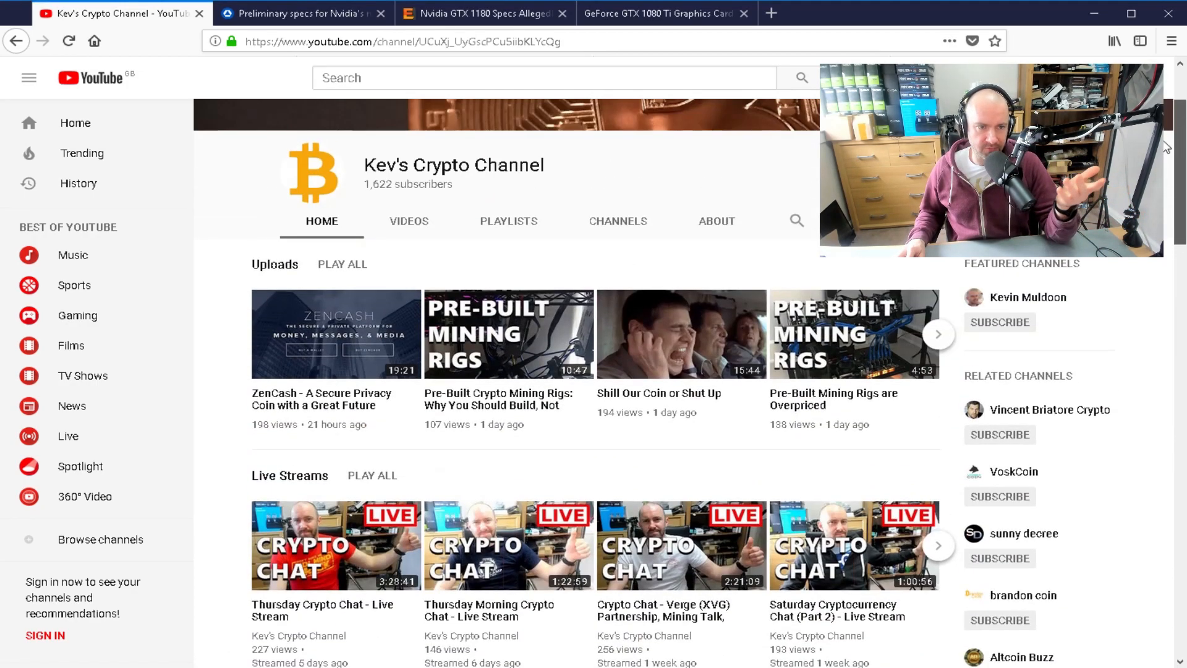
pyautogui.scroll(-3)
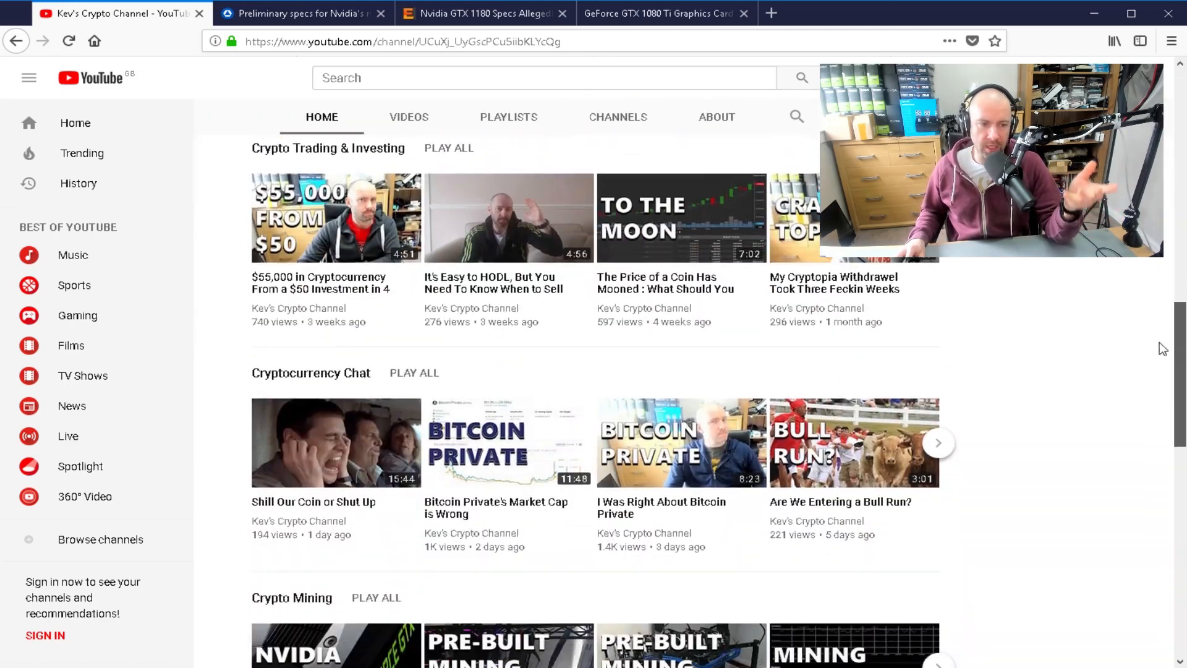
pyautogui.scroll(-3)
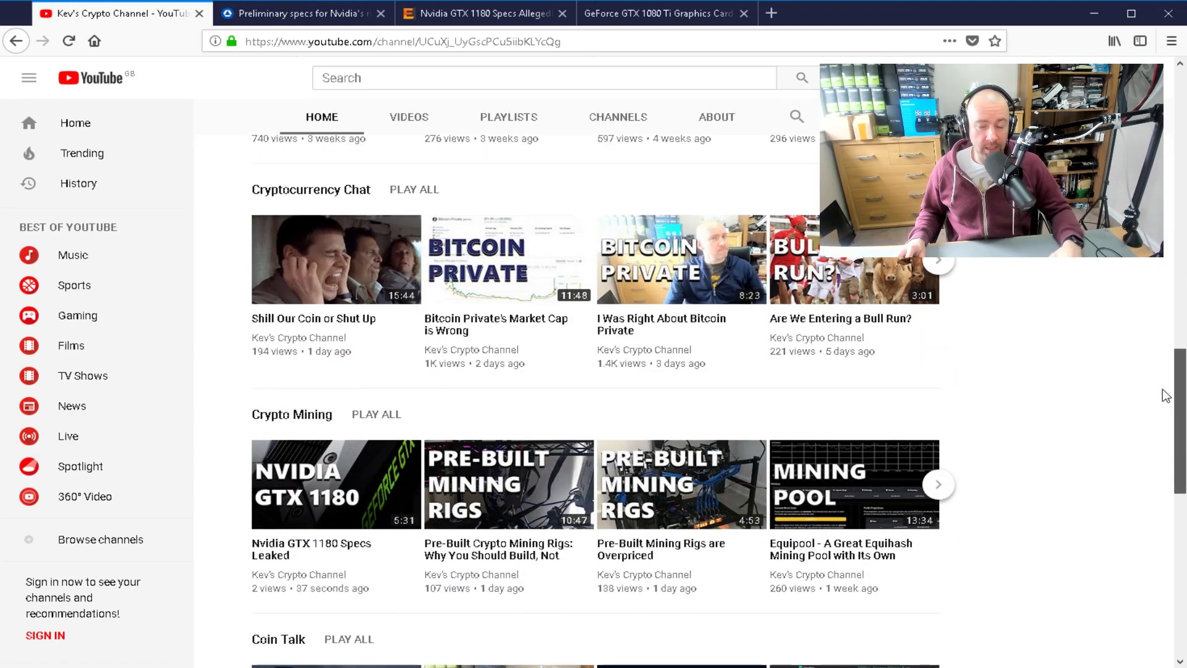
pyautogui.scroll(3)
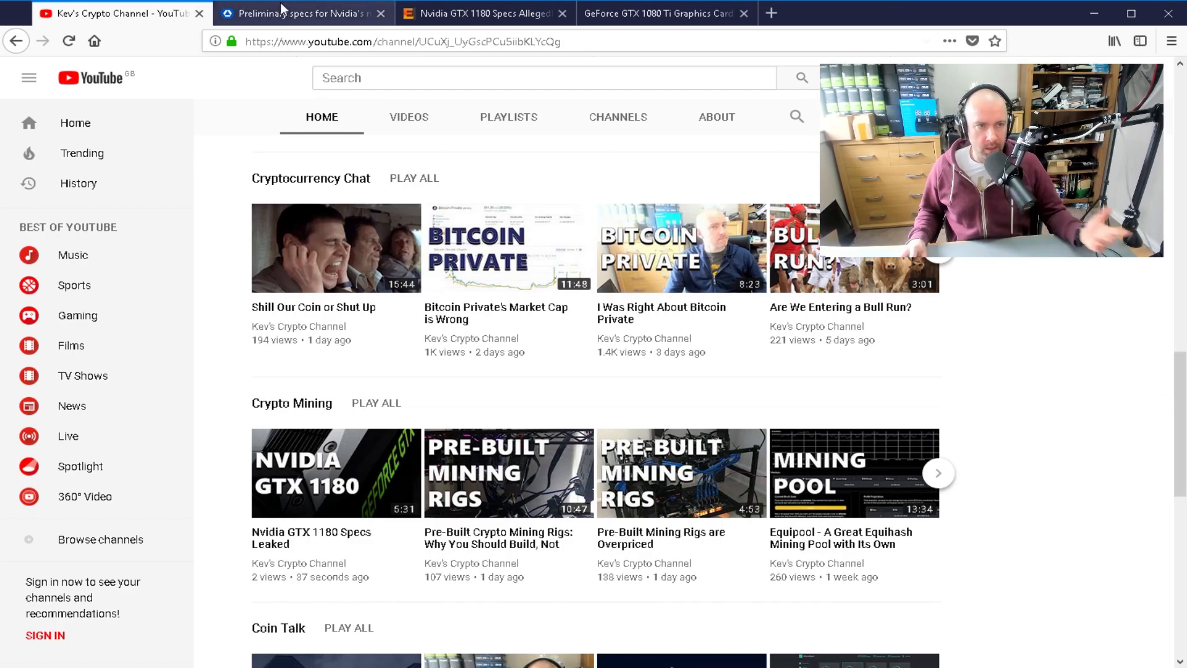
pyautogui.click(301, 13)
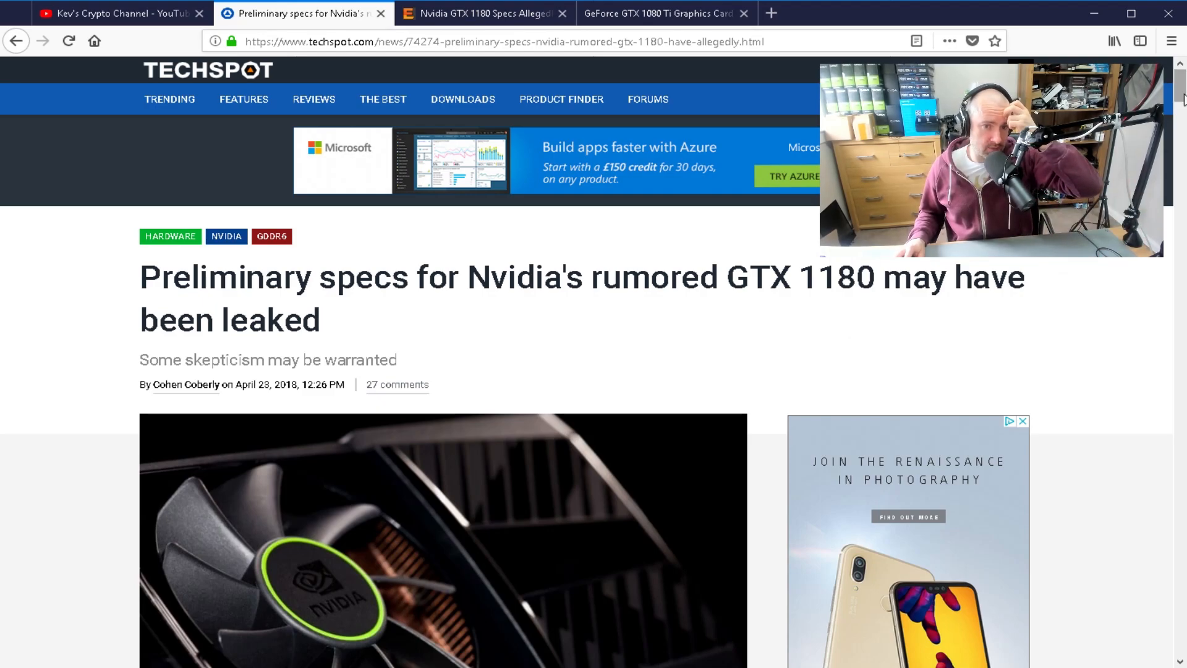
pyautogui.scroll(-3)
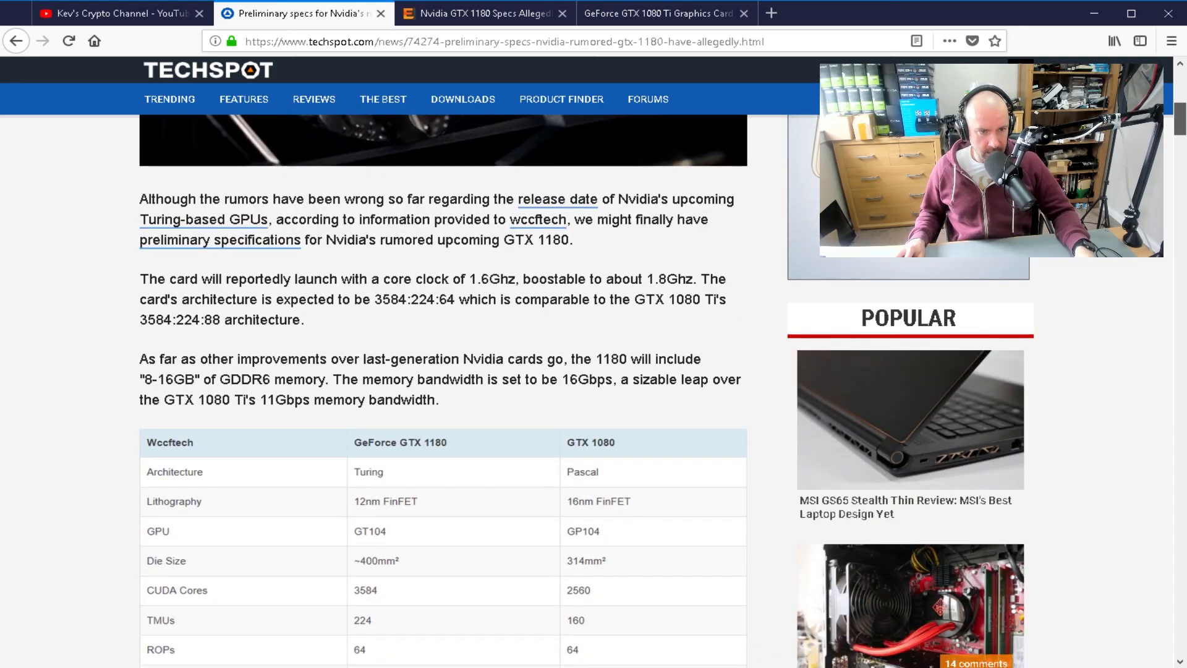
pyautogui.scroll(-3)
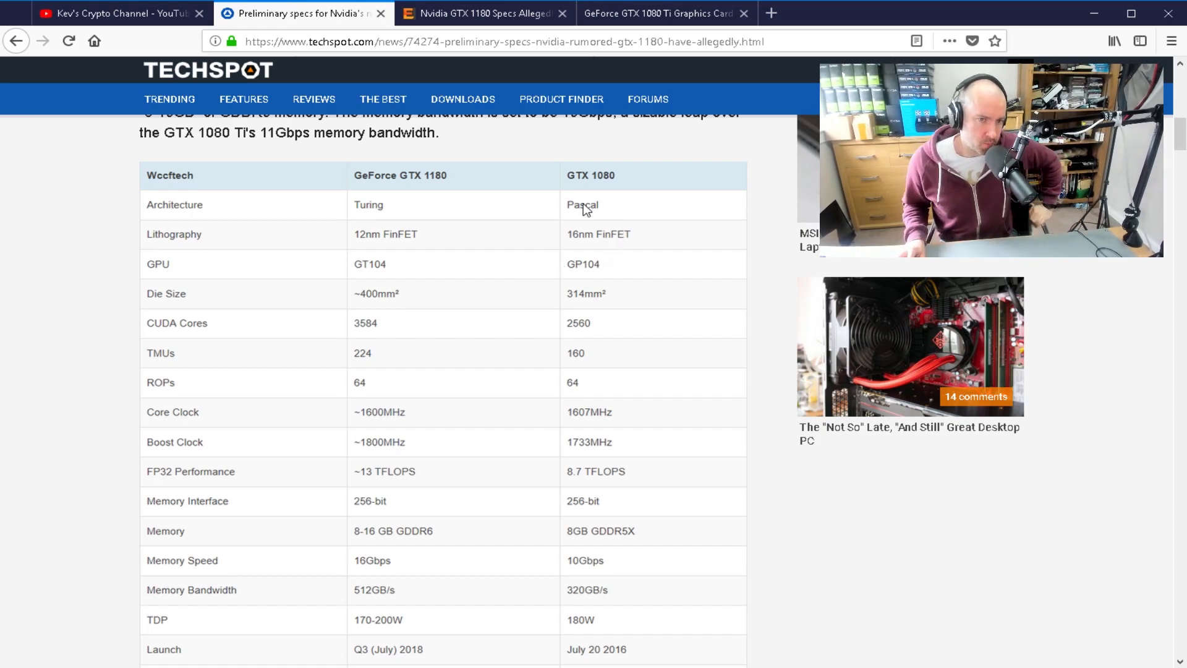
pyautogui.moveTo(469, 214)
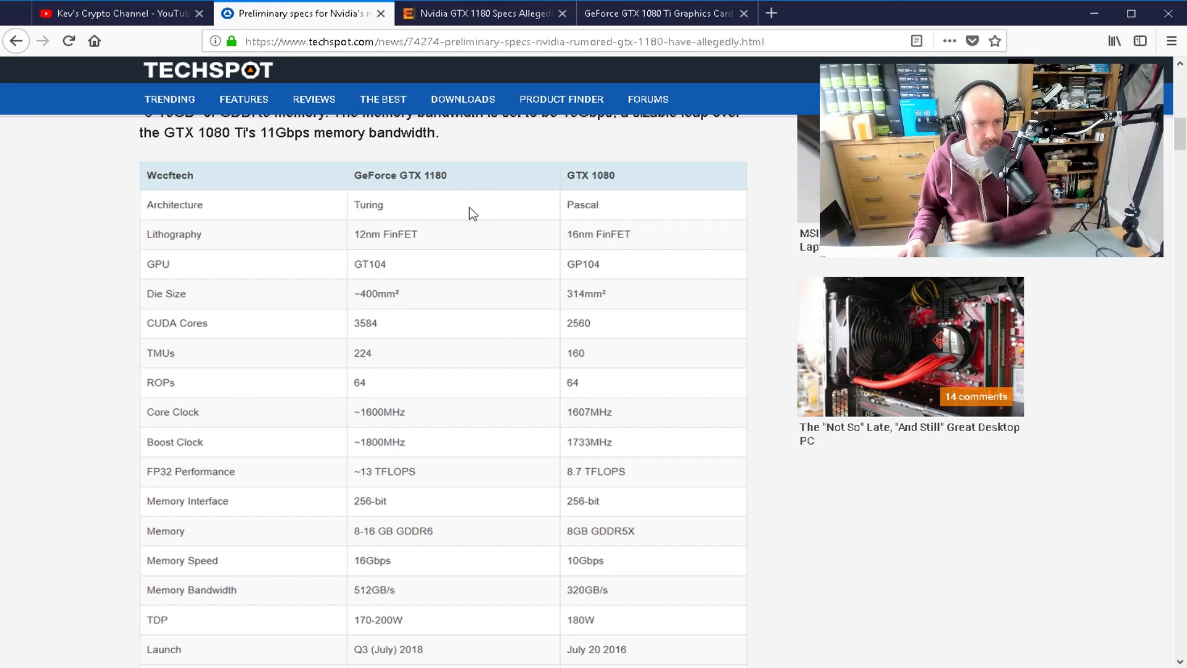
pyautogui.moveTo(539, 382)
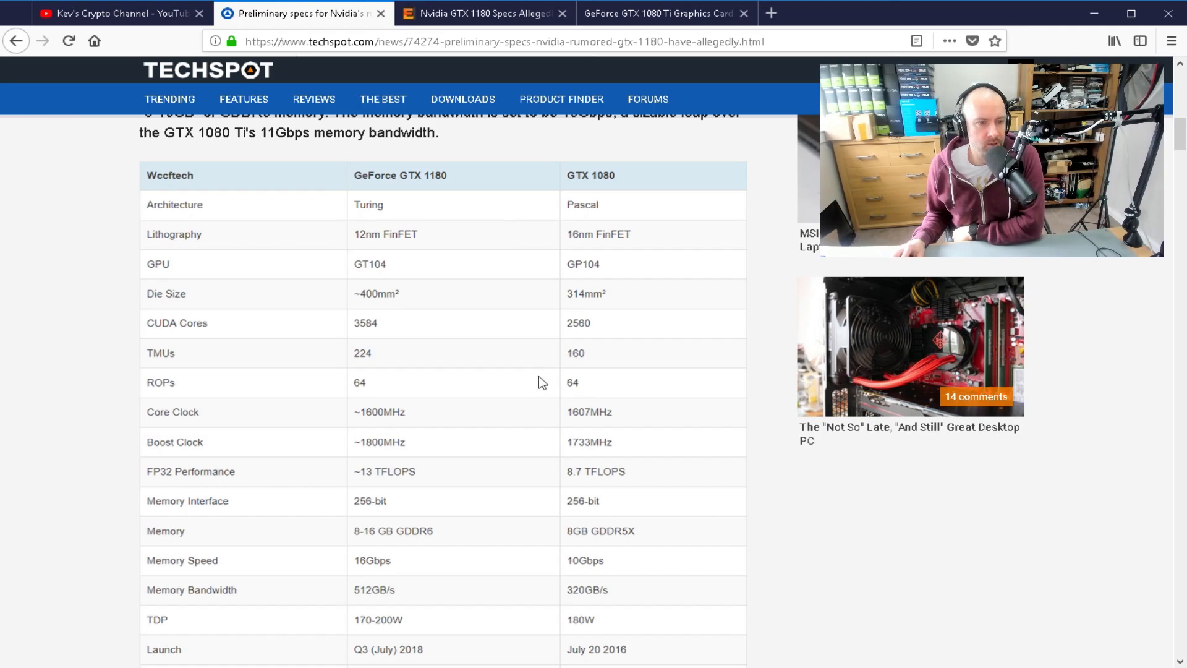
pyautogui.moveTo(329, 402)
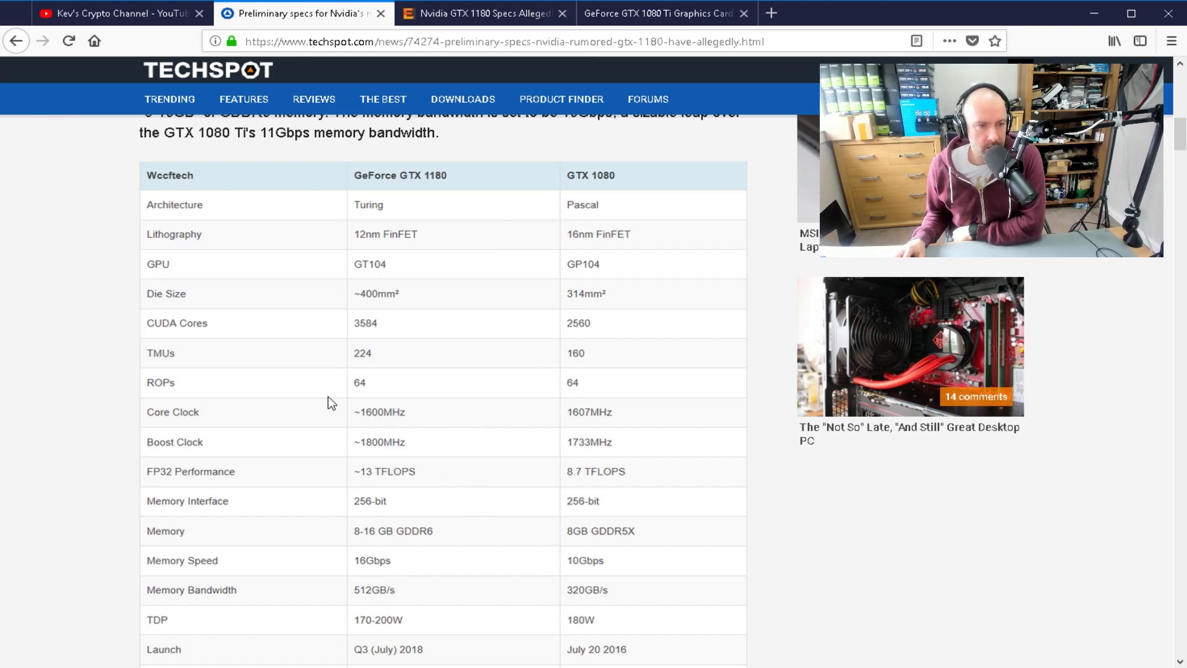
pyautogui.moveTo(386, 331)
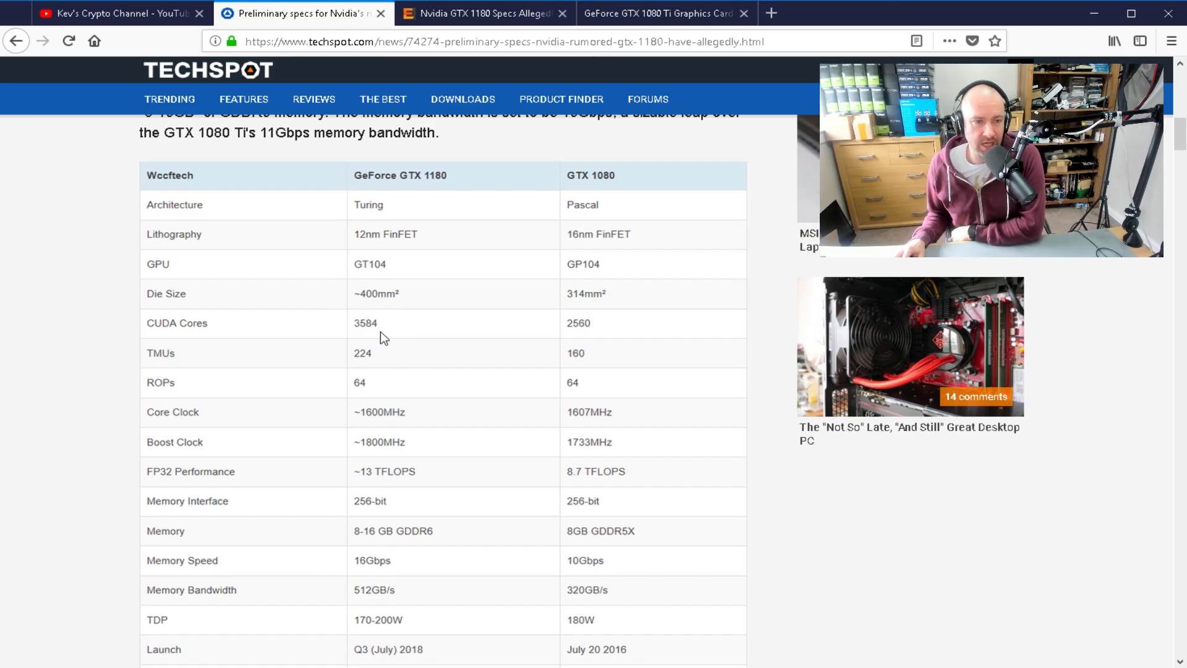
# View the GTX 1080 Ti specs, then scroll TechSpot's table to Launch MSRP ($699 vs $599)
pyautogui.click(659, 13)
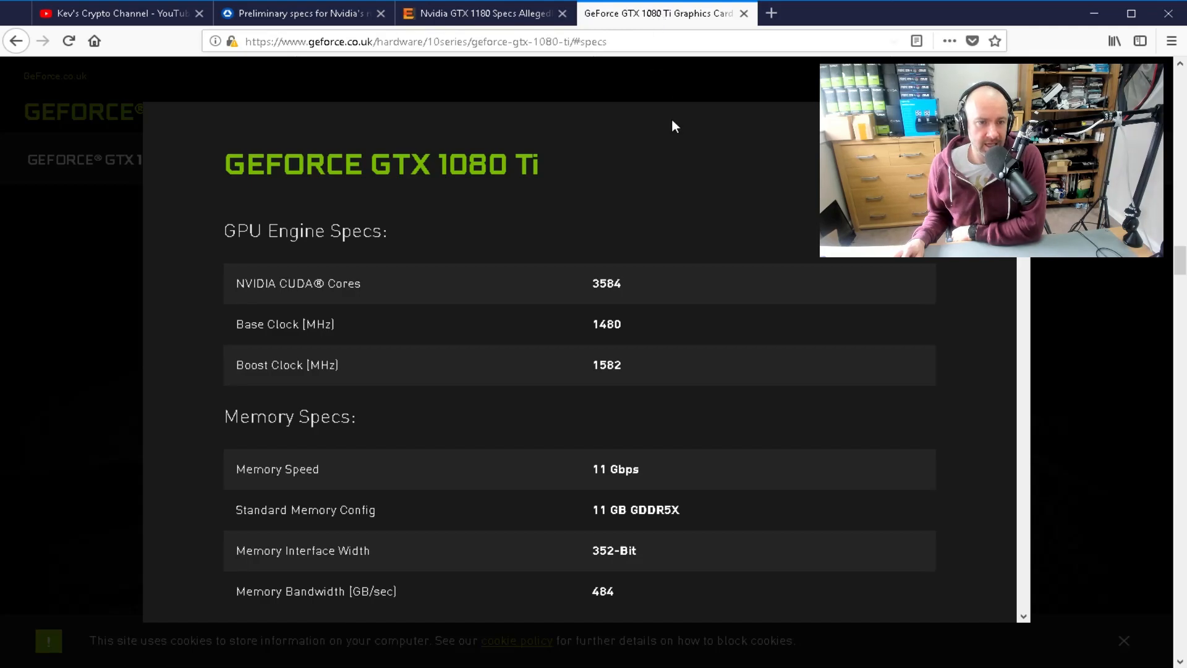
pyautogui.moveTo(352, 115)
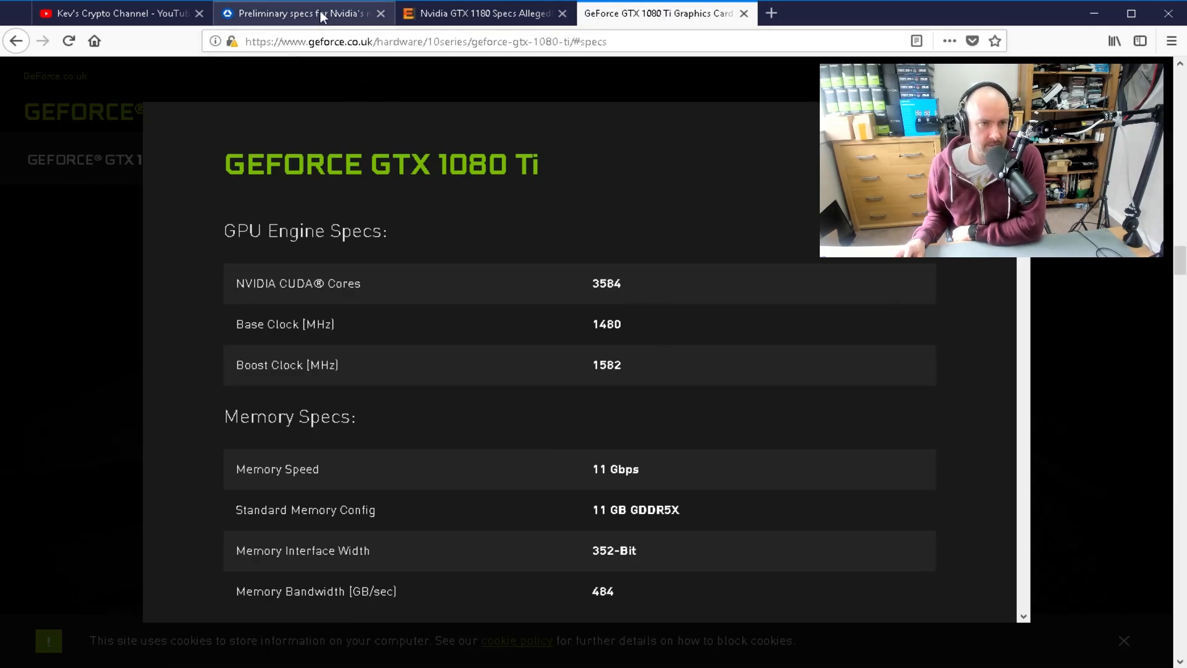
pyautogui.click(301, 14)
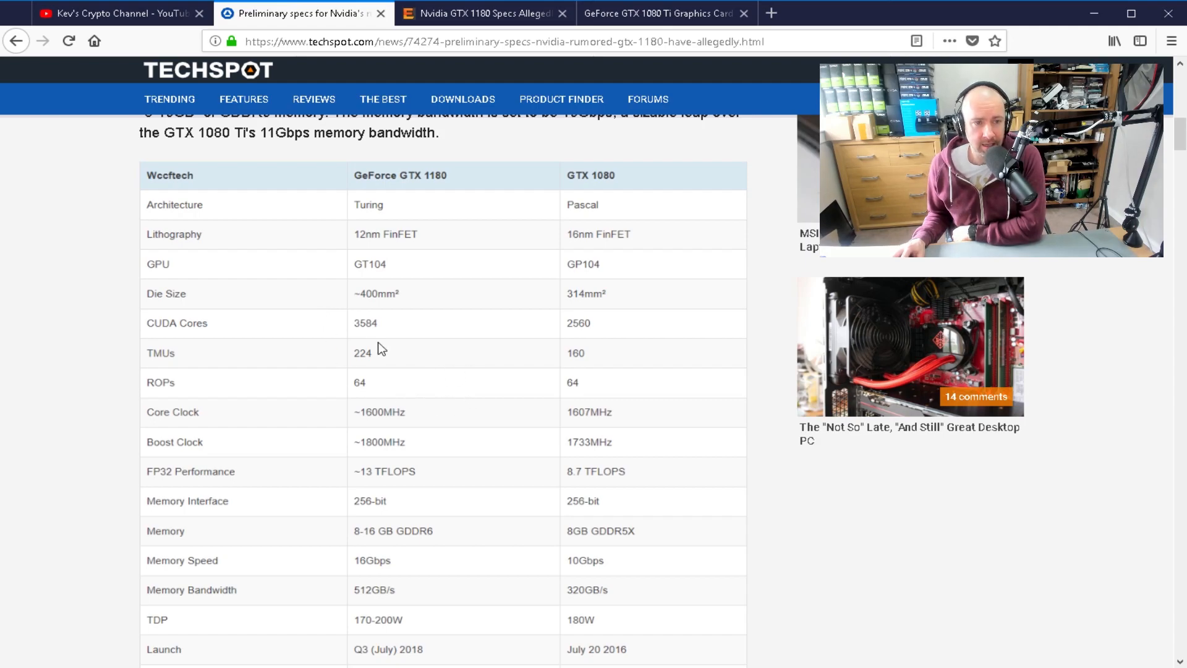
pyautogui.moveTo(381, 324)
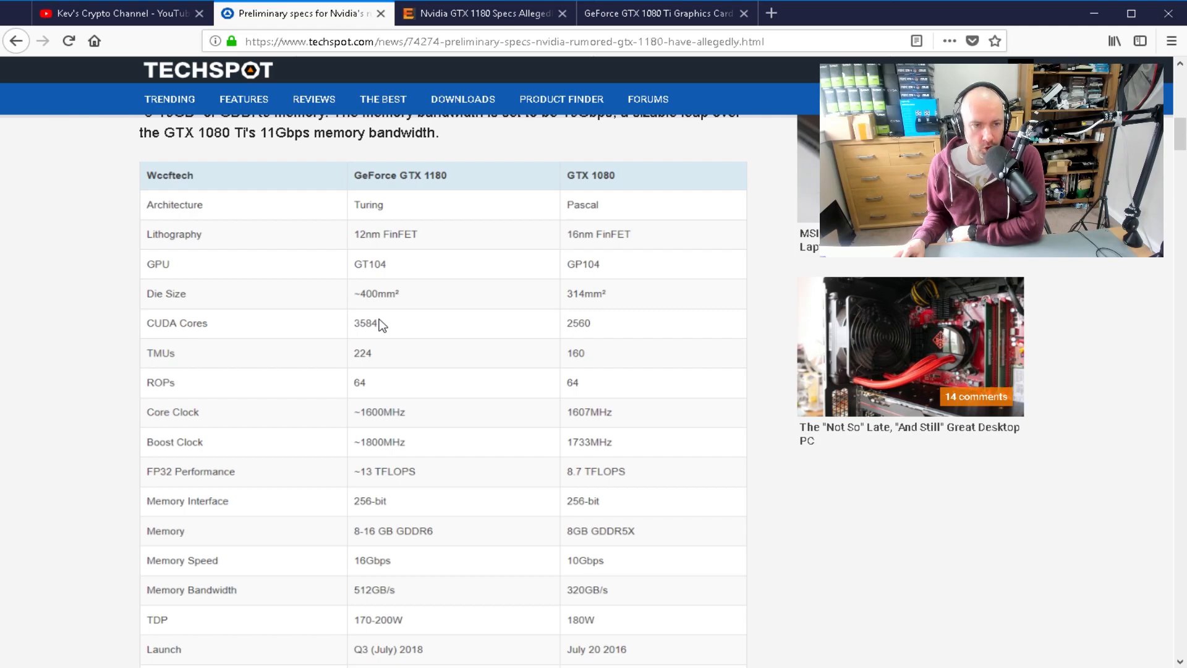
pyautogui.moveTo(402, 347)
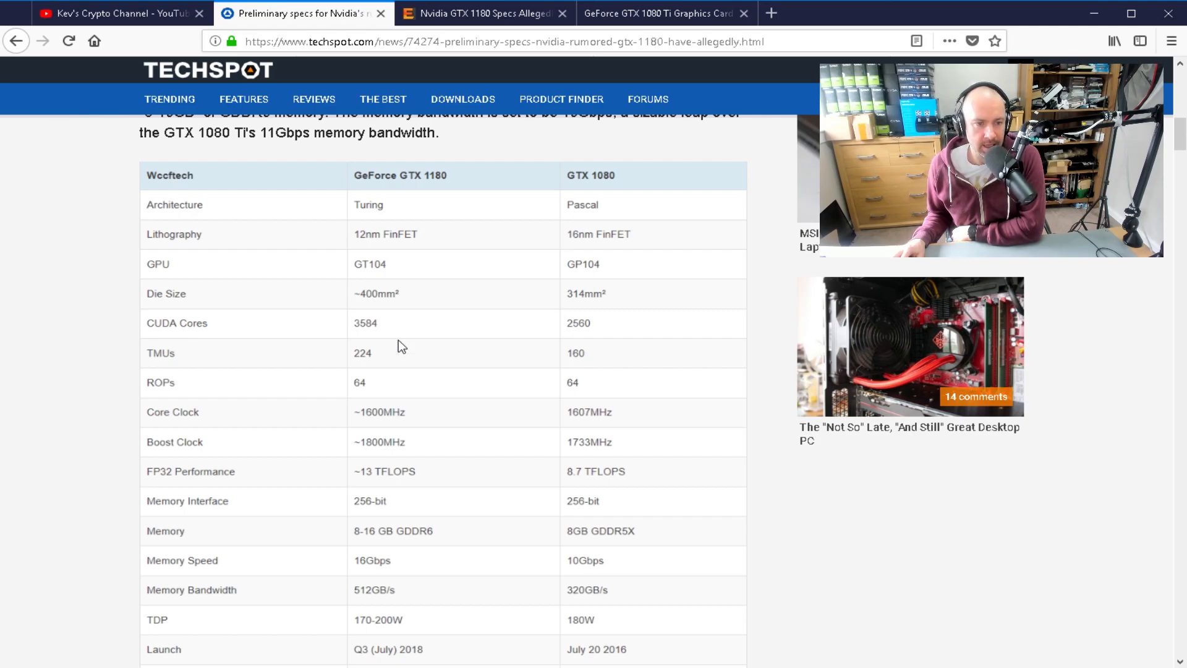
pyautogui.scroll(-3)
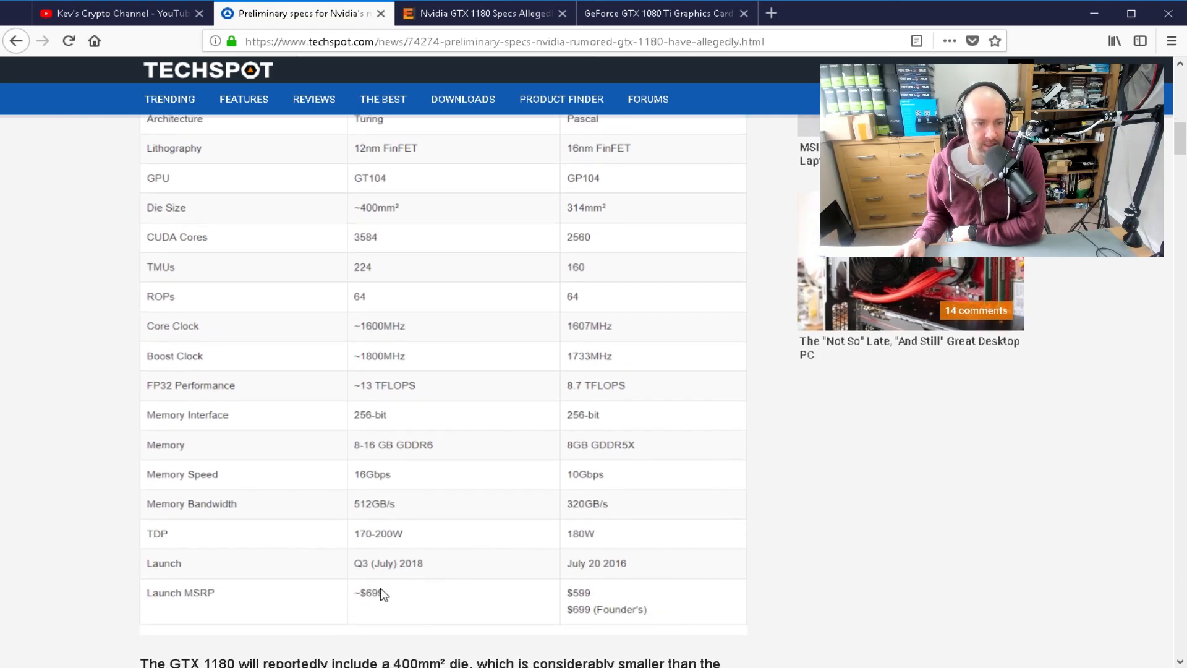
pyautogui.moveTo(337, 404)
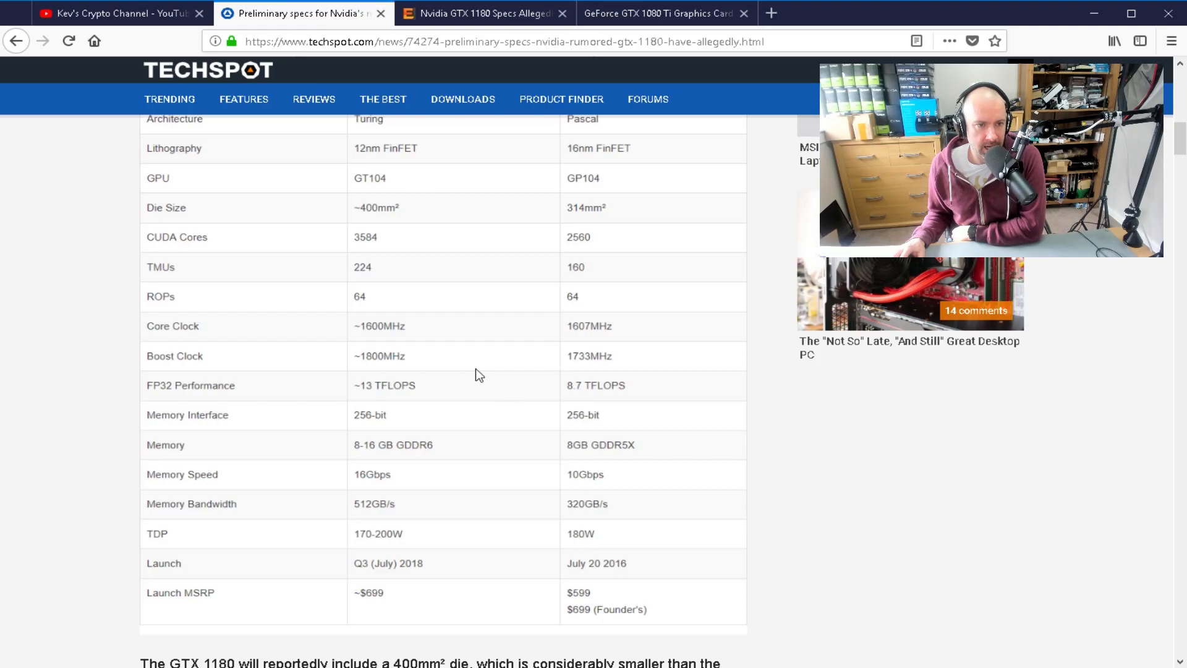
pyautogui.scroll(3)
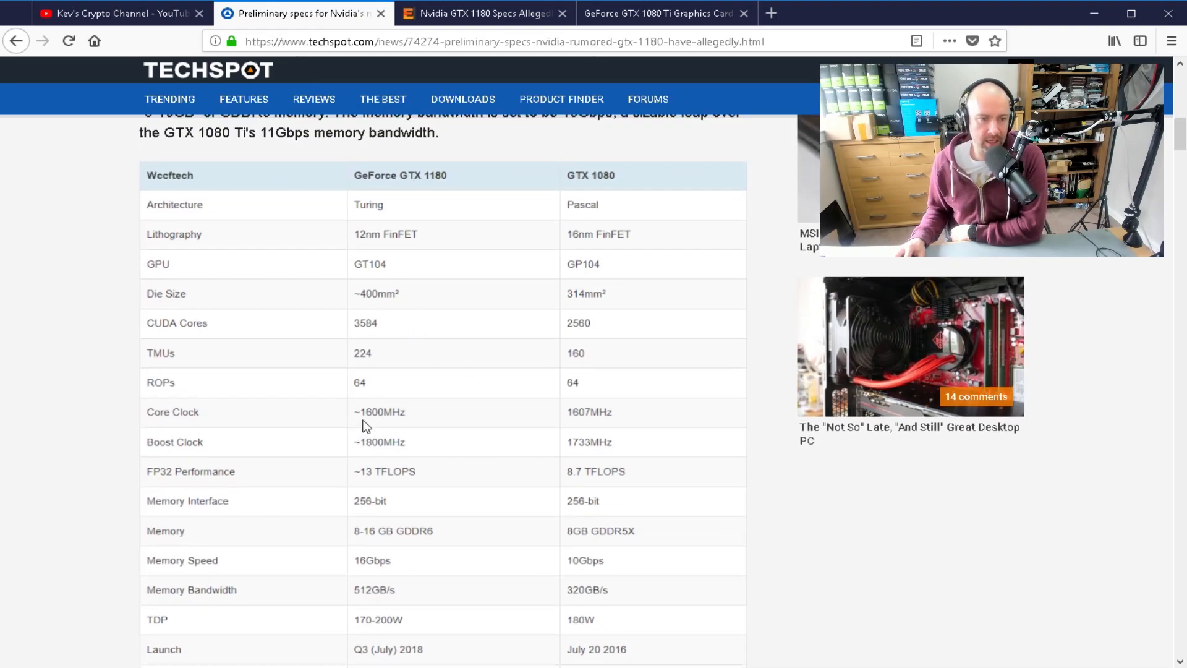
pyautogui.moveTo(367, 455)
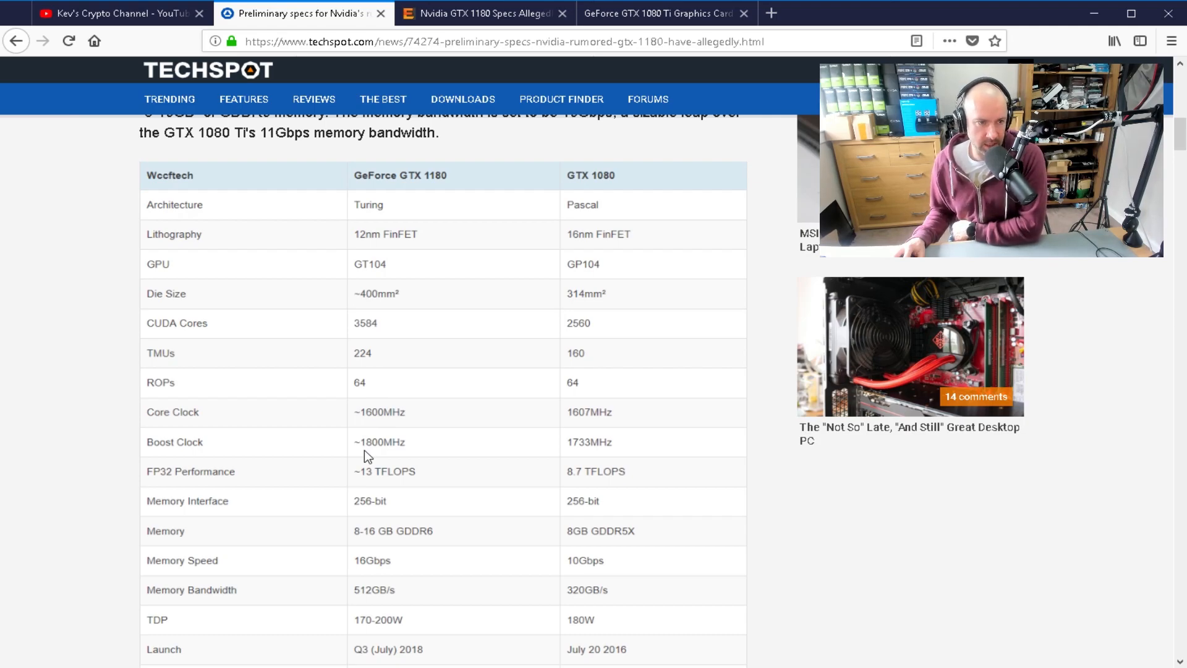
pyautogui.scroll(-3)
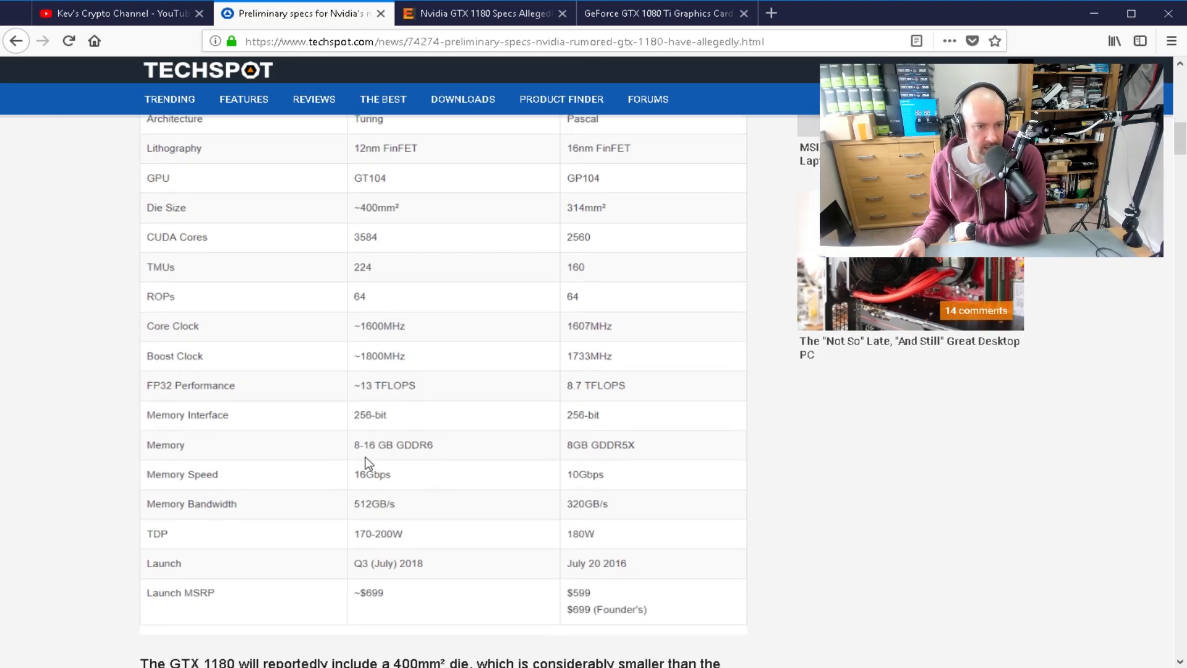
pyautogui.moveTo(361, 518)
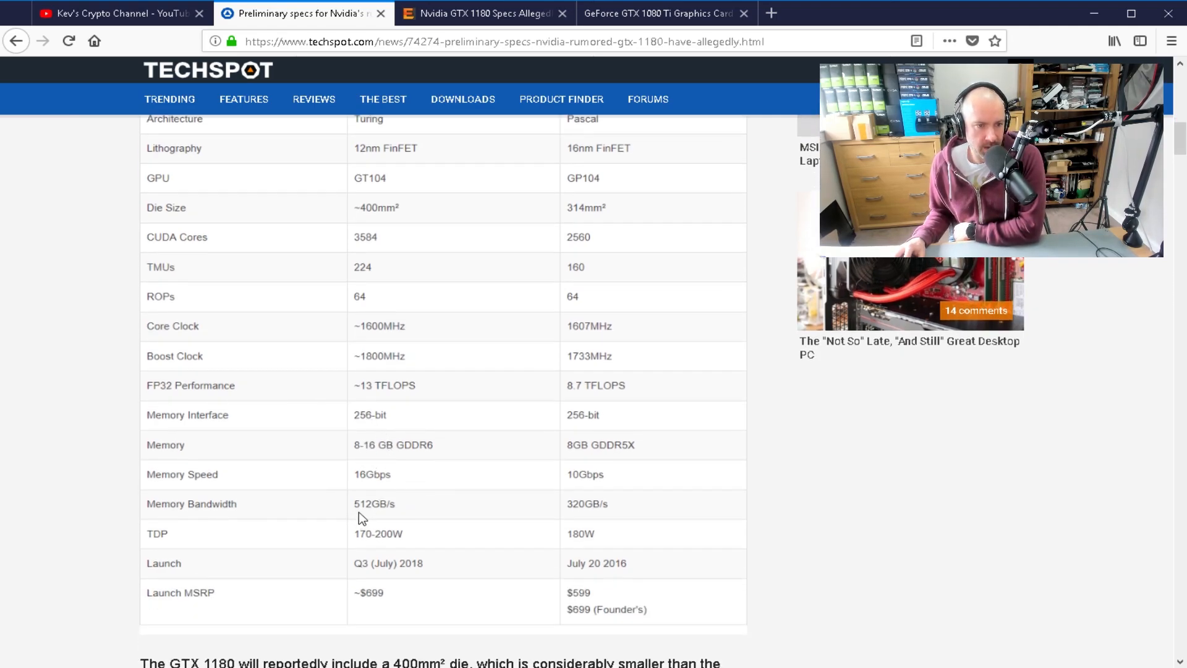
pyautogui.click(658, 13)
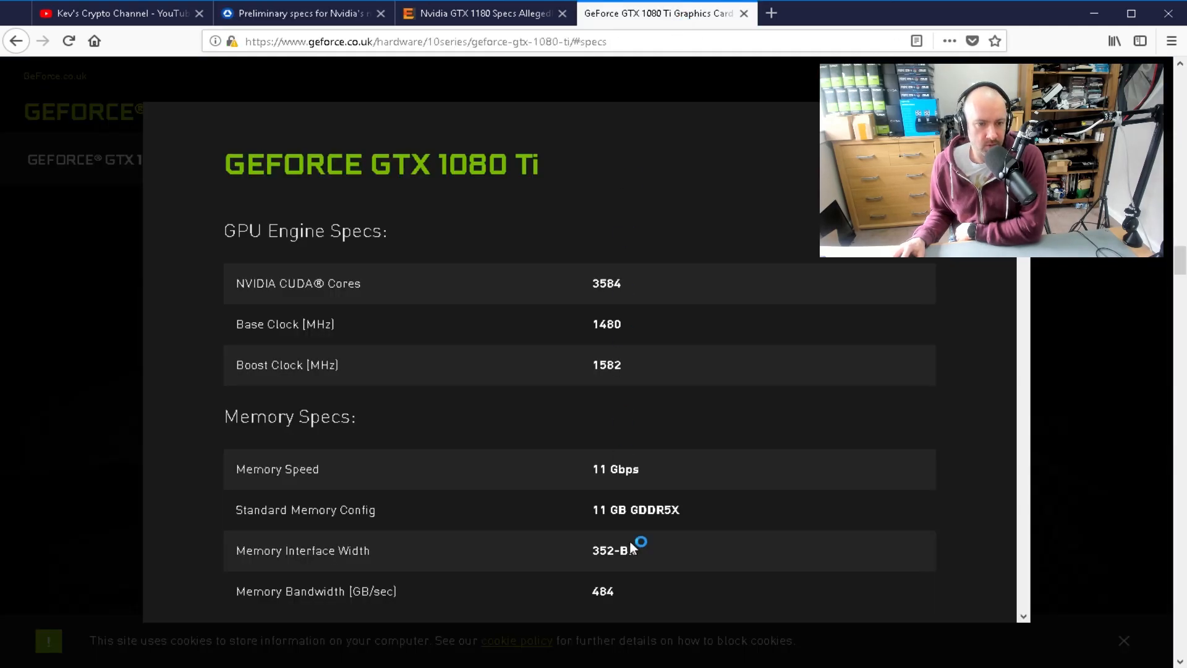
pyautogui.moveTo(618, 600)
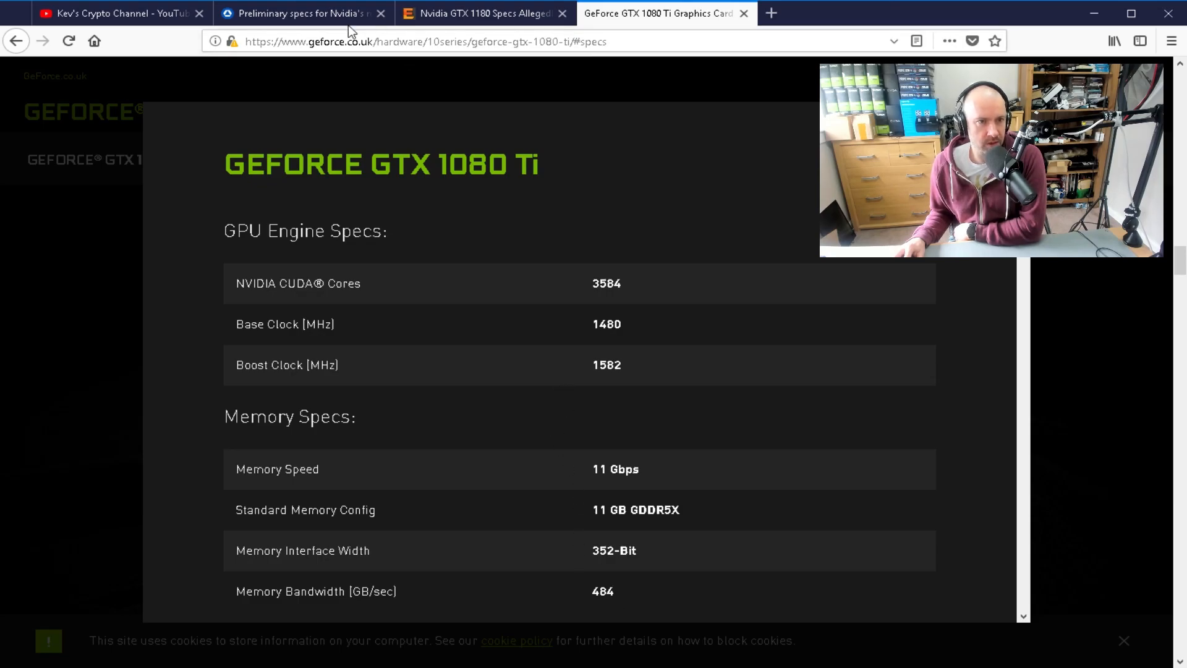
pyautogui.click(301, 13)
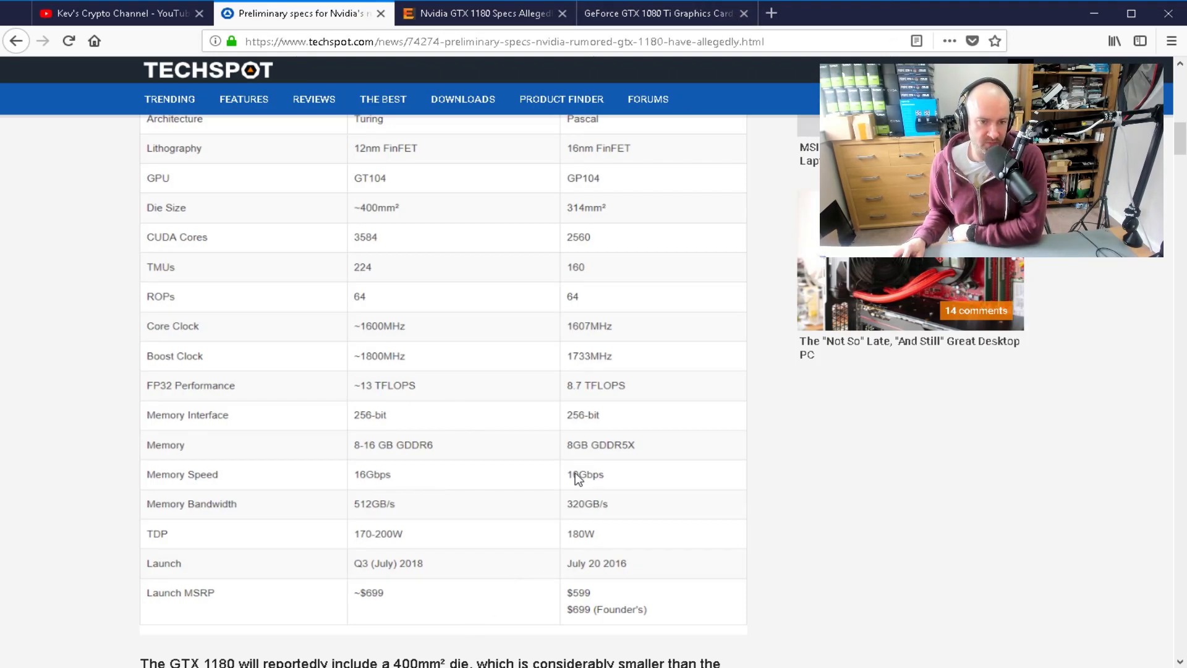
pyautogui.click(658, 13)
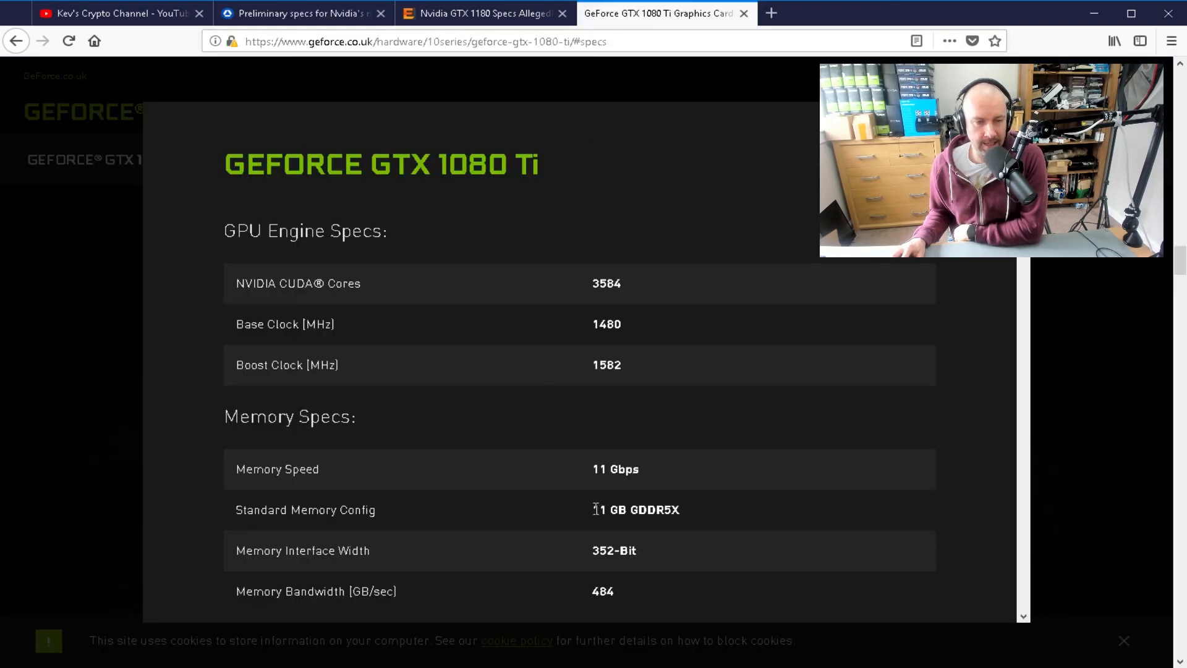
pyautogui.click(301, 13)
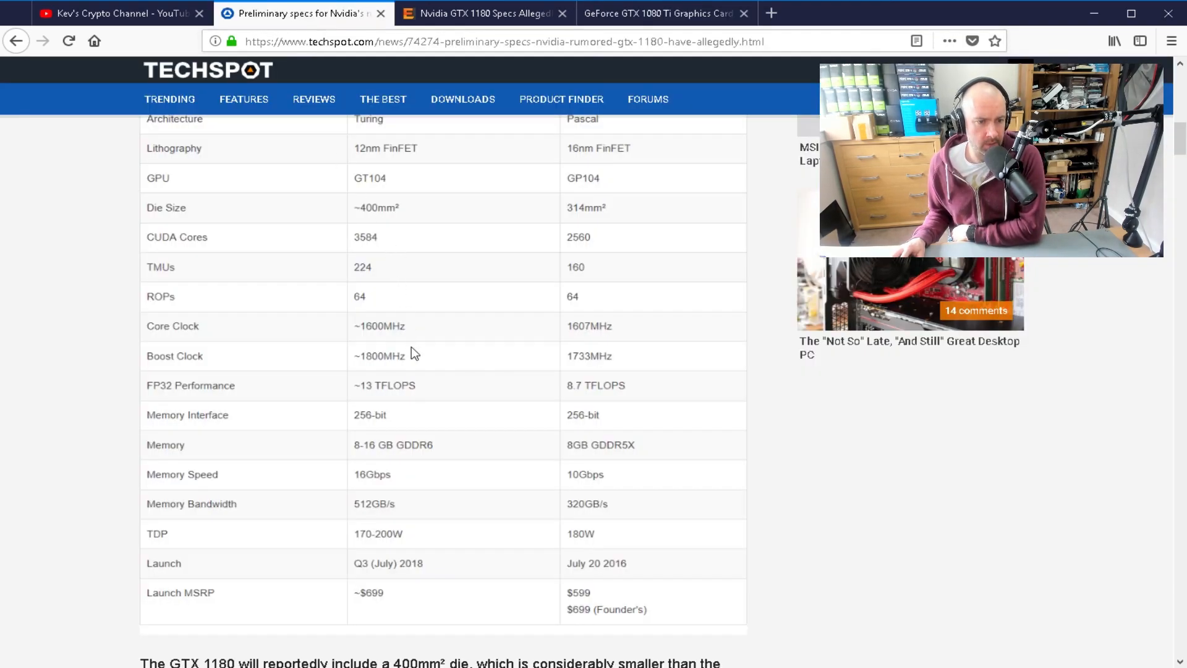
pyautogui.scroll(3)
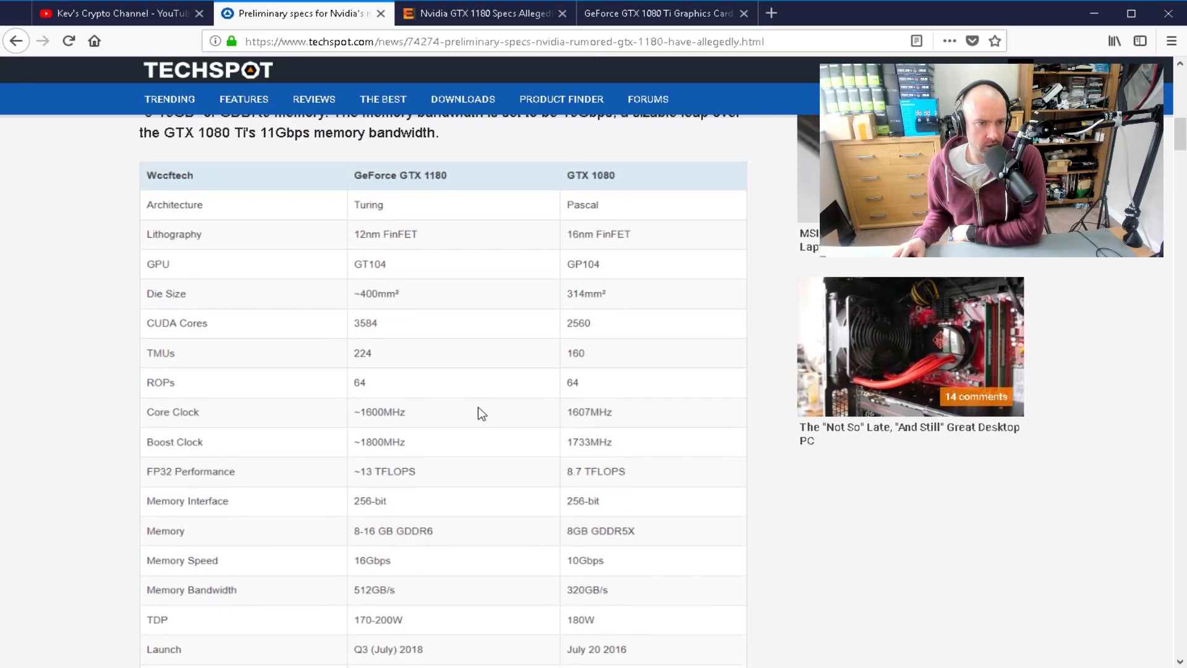
# Open the ExtremeTech GTX 1180 article and scroll past its spec table to 'At first glance'
pyautogui.click(484, 12)
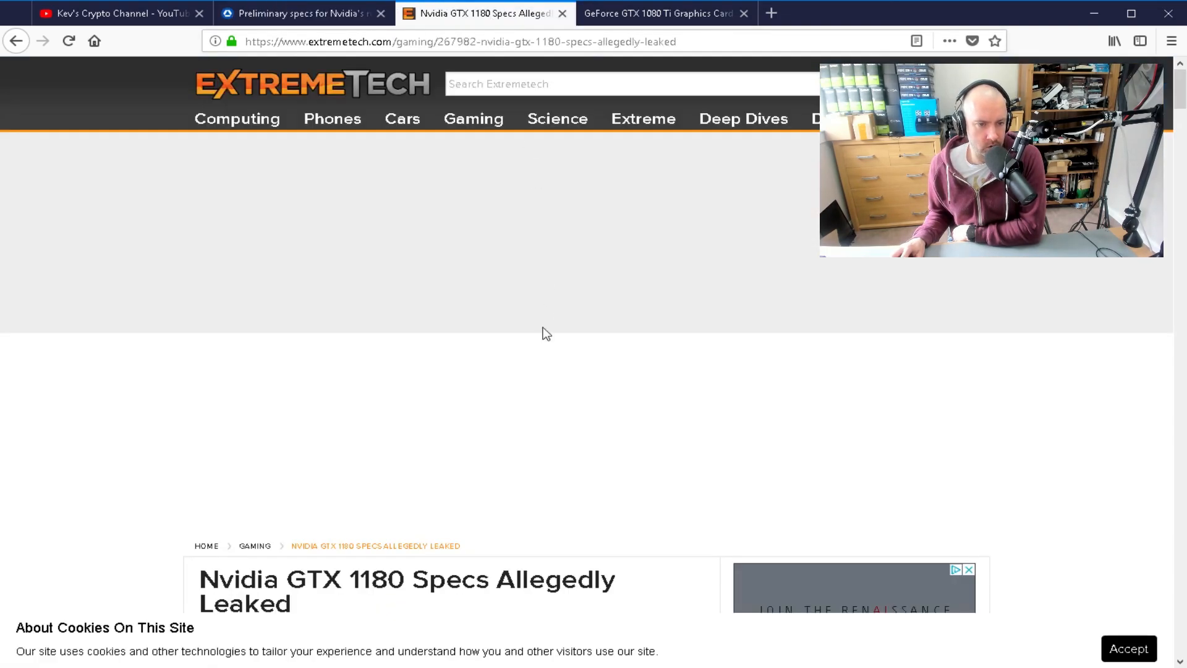
pyautogui.scroll(-3)
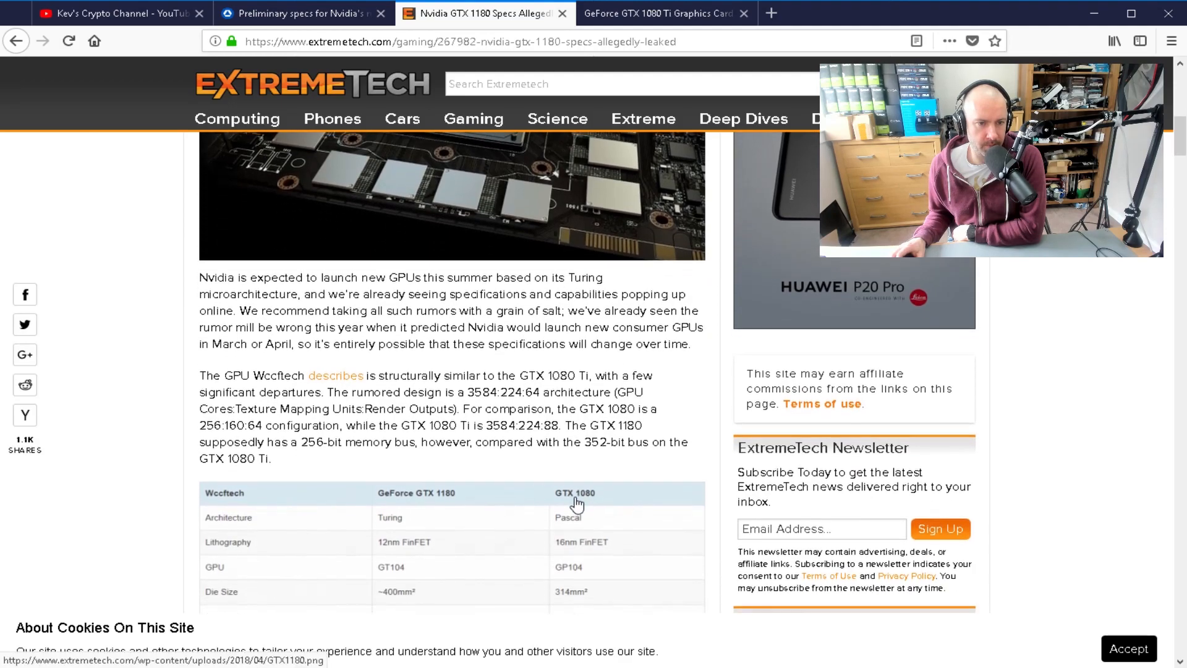
pyautogui.scroll(-3)
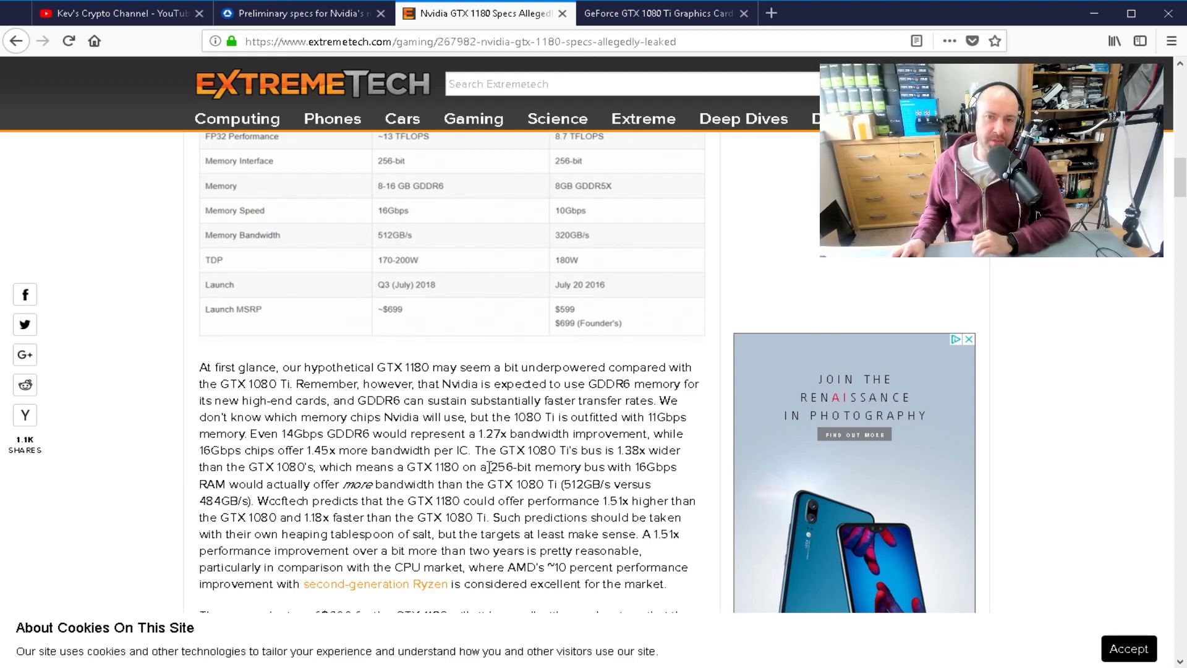
pyautogui.moveTo(492, 202)
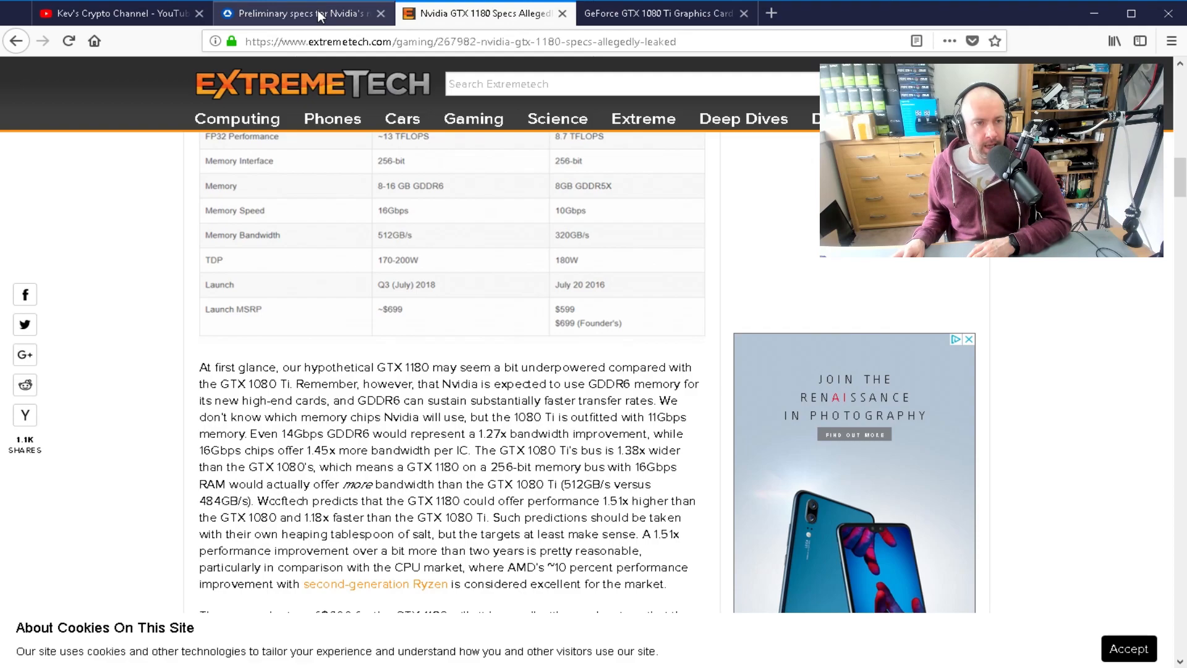
# Switch to TechSpot, scroll the GTX 1180 vs GTX 1080 table, then back to the introduction
pyautogui.click(303, 14)
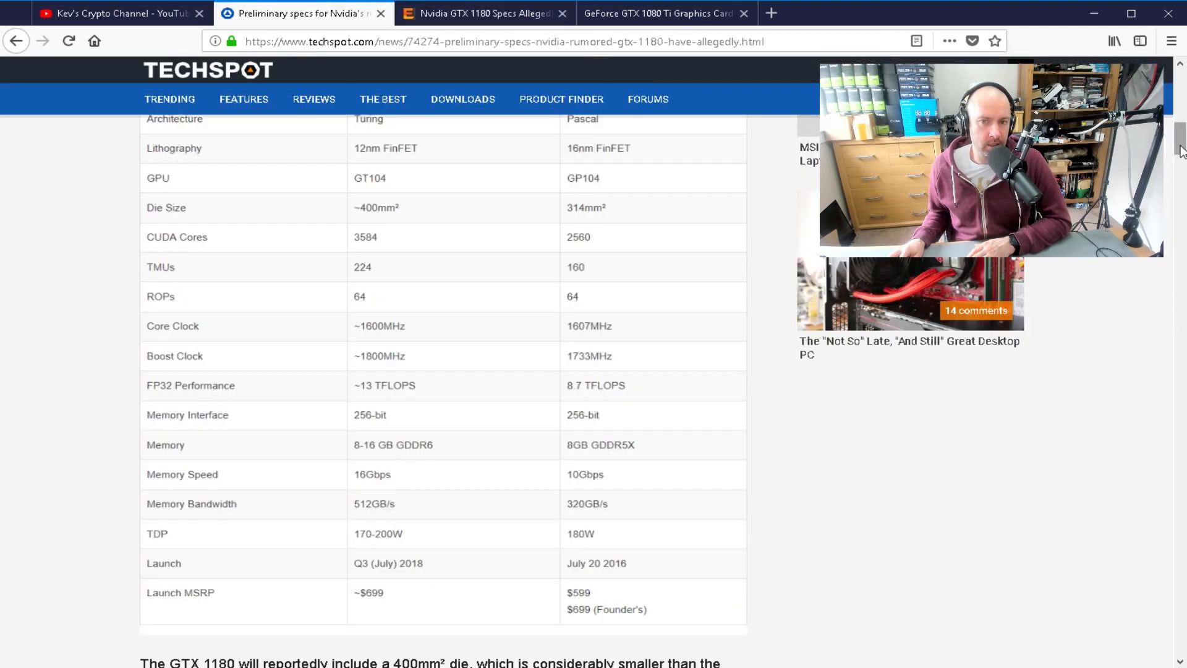
pyautogui.scroll(3)
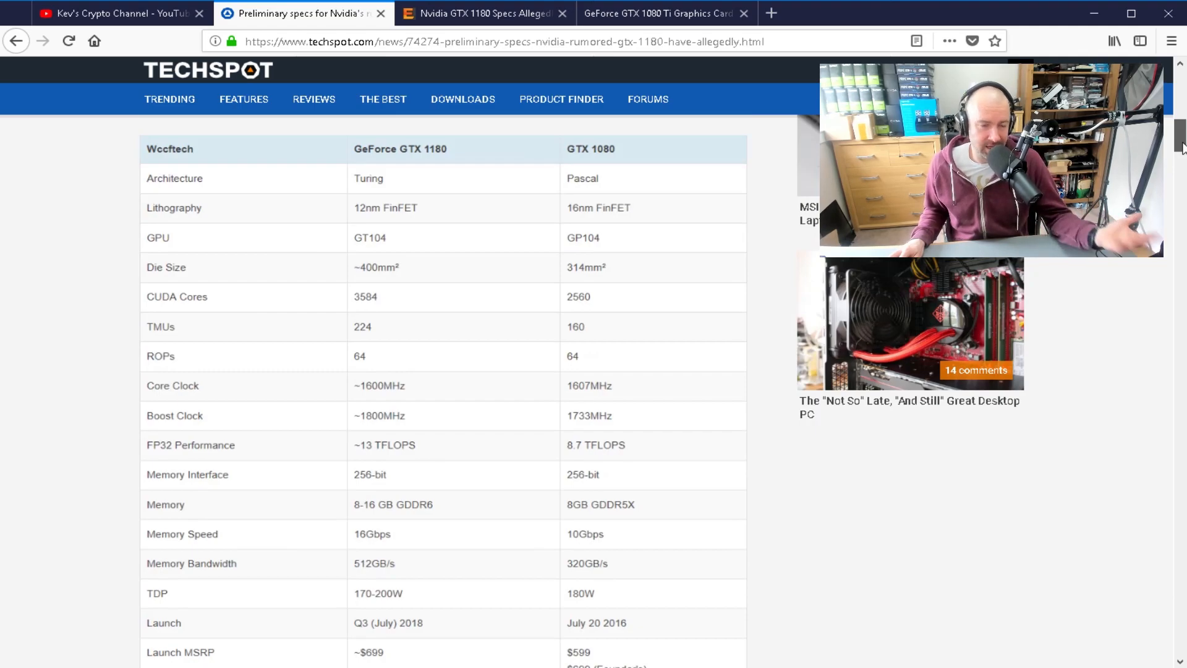
pyautogui.scroll(-3)
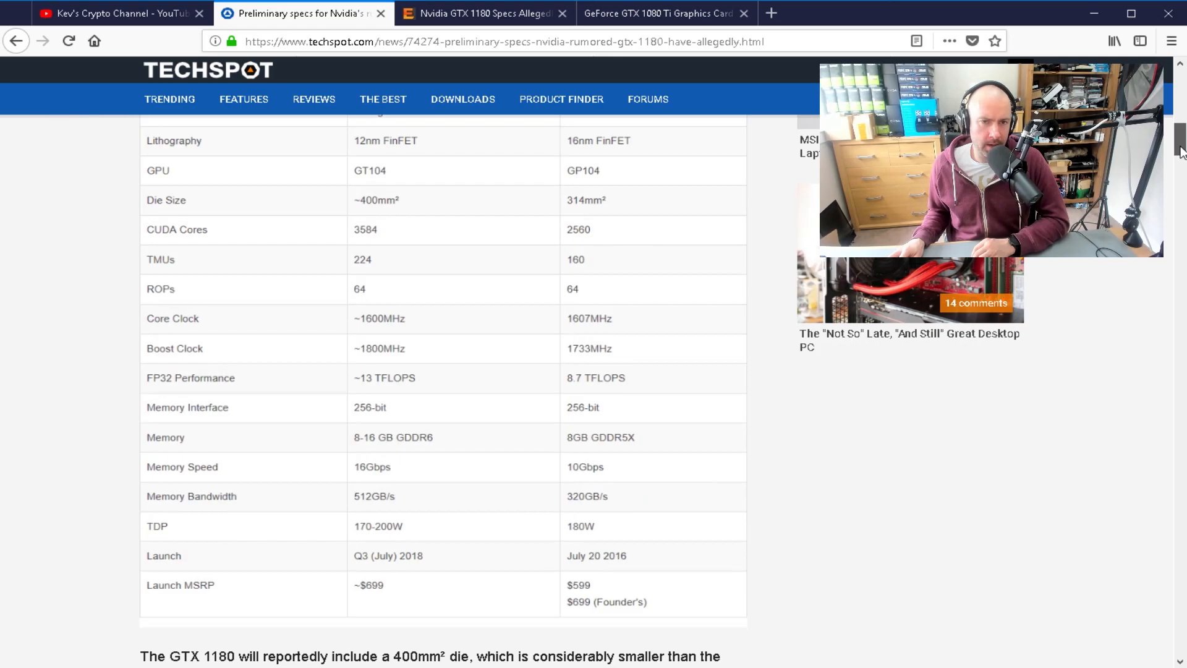
pyautogui.scroll(3)
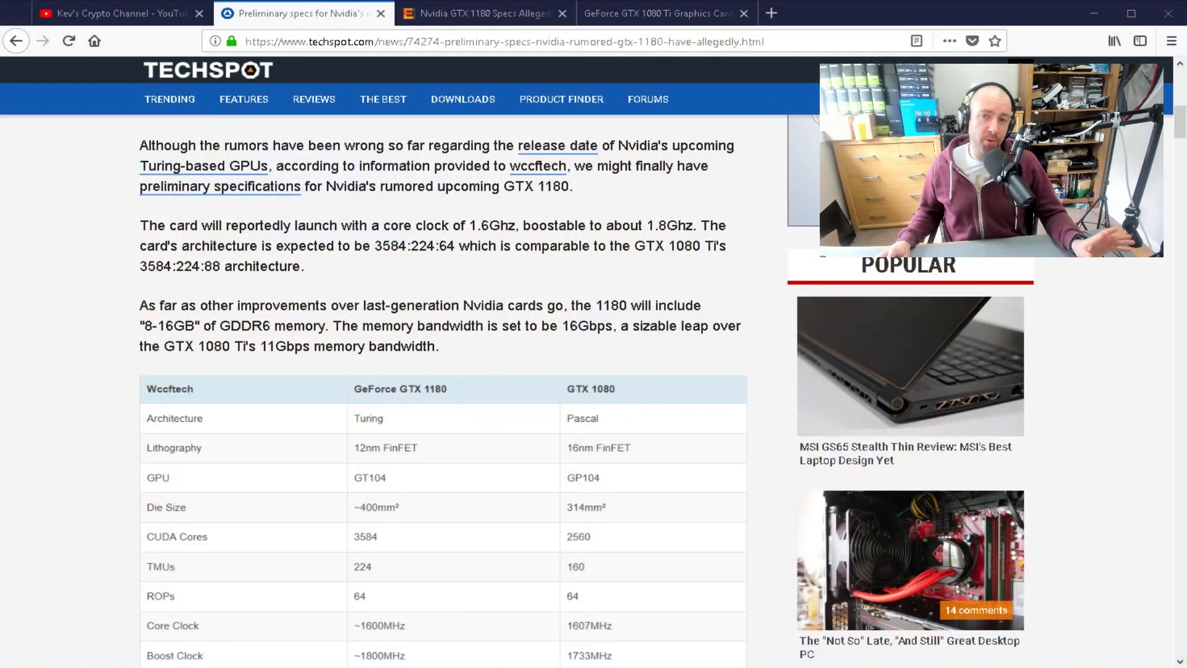
# Show the official GTX 1080 Ti specs page listing 3584 CUDA cores and 11 Gbps memory
pyautogui.scroll(-3)
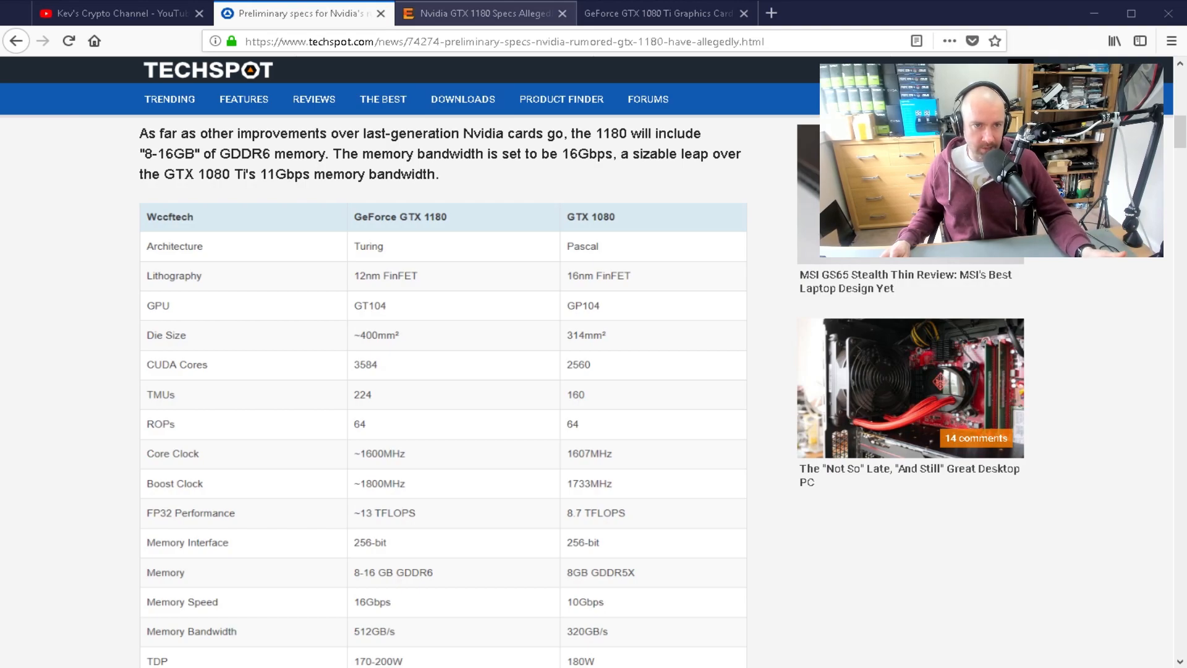
pyautogui.click(662, 13)
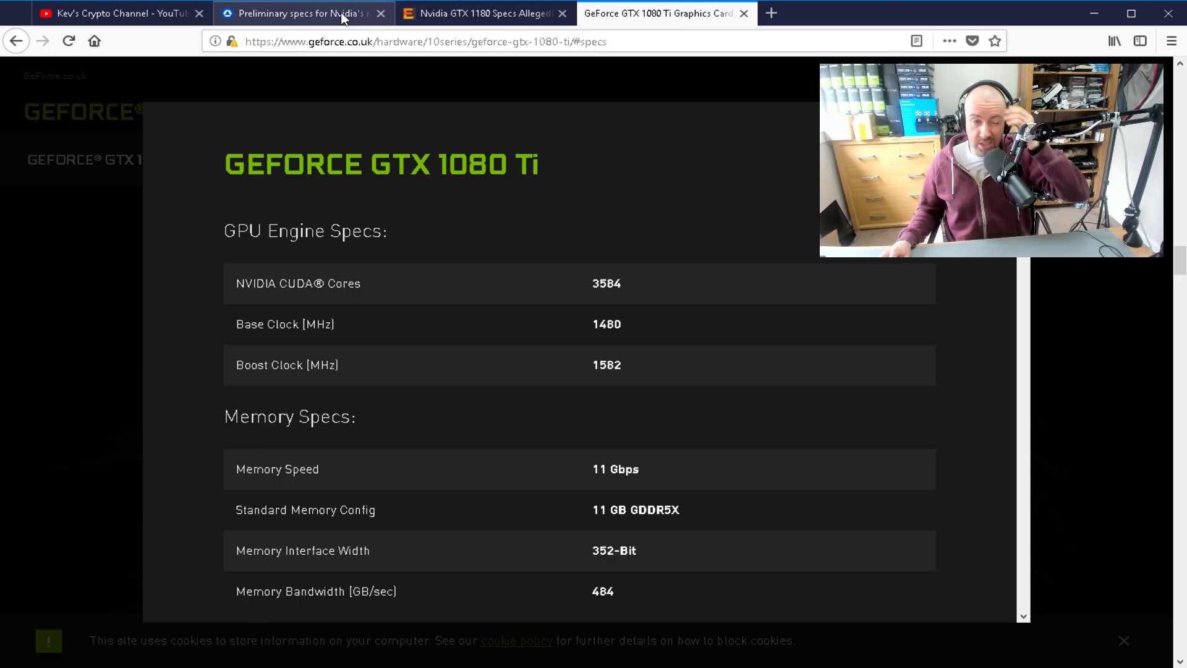
# Toggle from TechSpot to the official GTX 1080 Ti specs and back to TechSpot's table
pyautogui.click(303, 13)
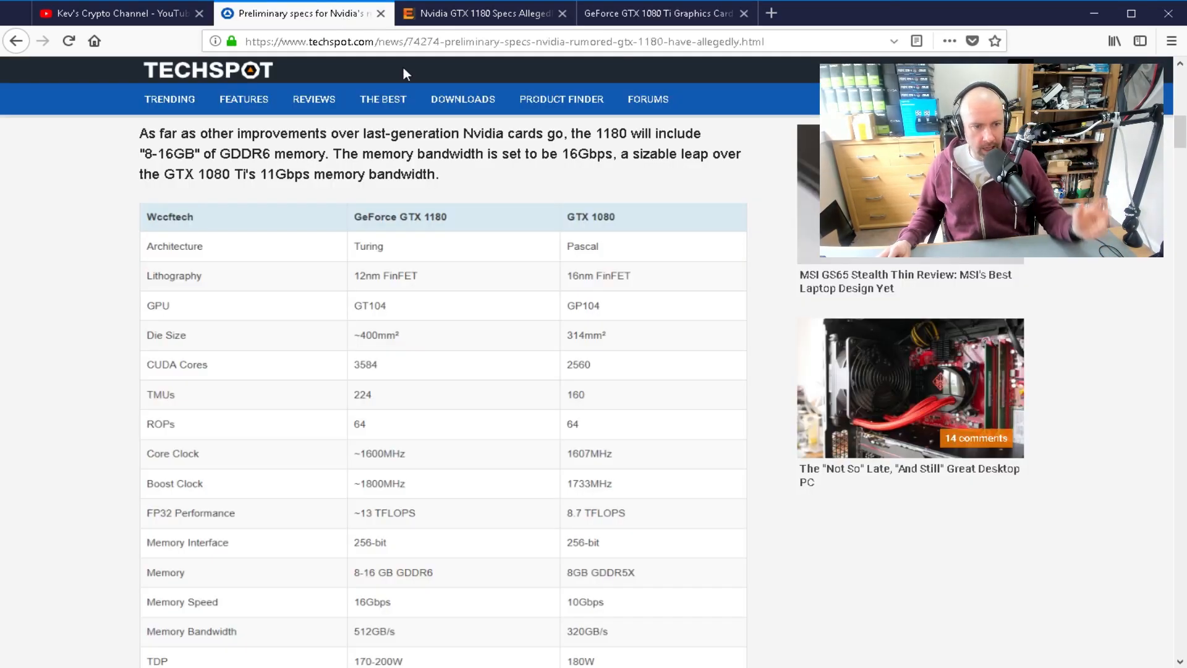
pyautogui.moveTo(530, 414)
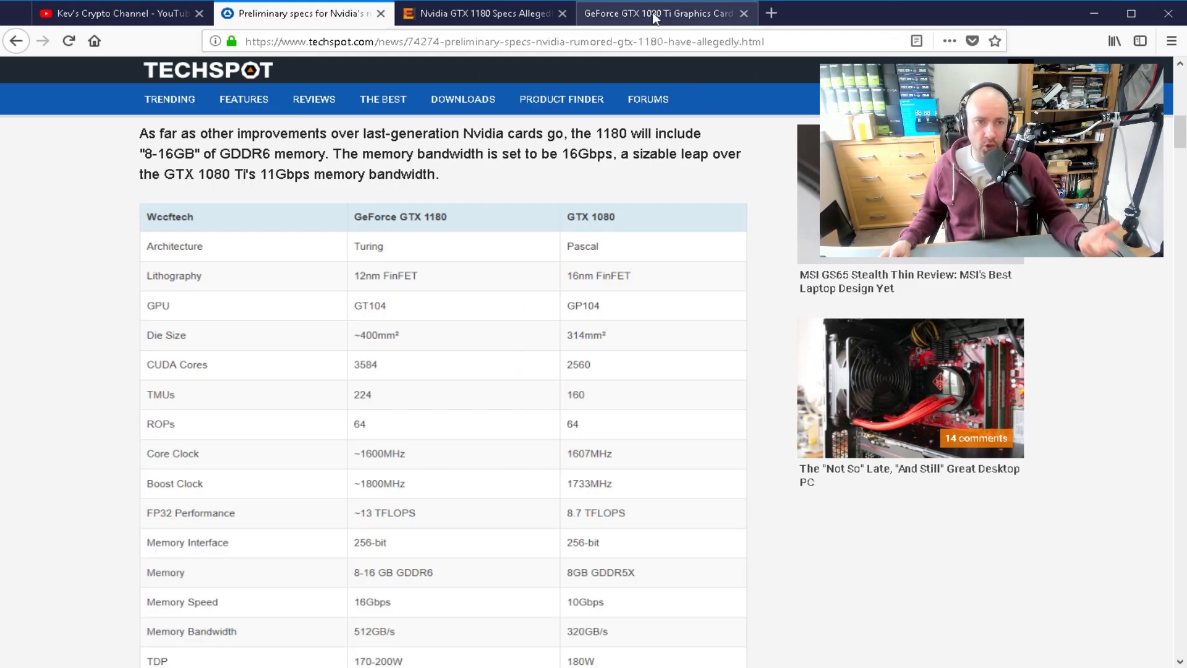
pyautogui.click(658, 13)
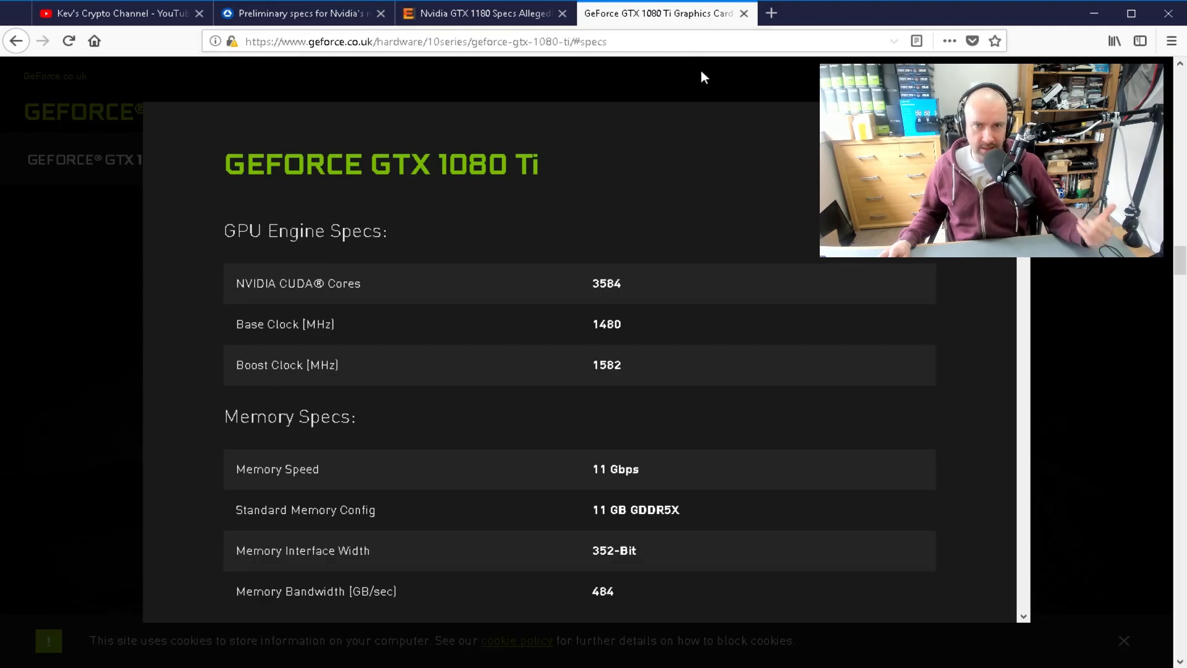
pyautogui.moveTo(303, 13)
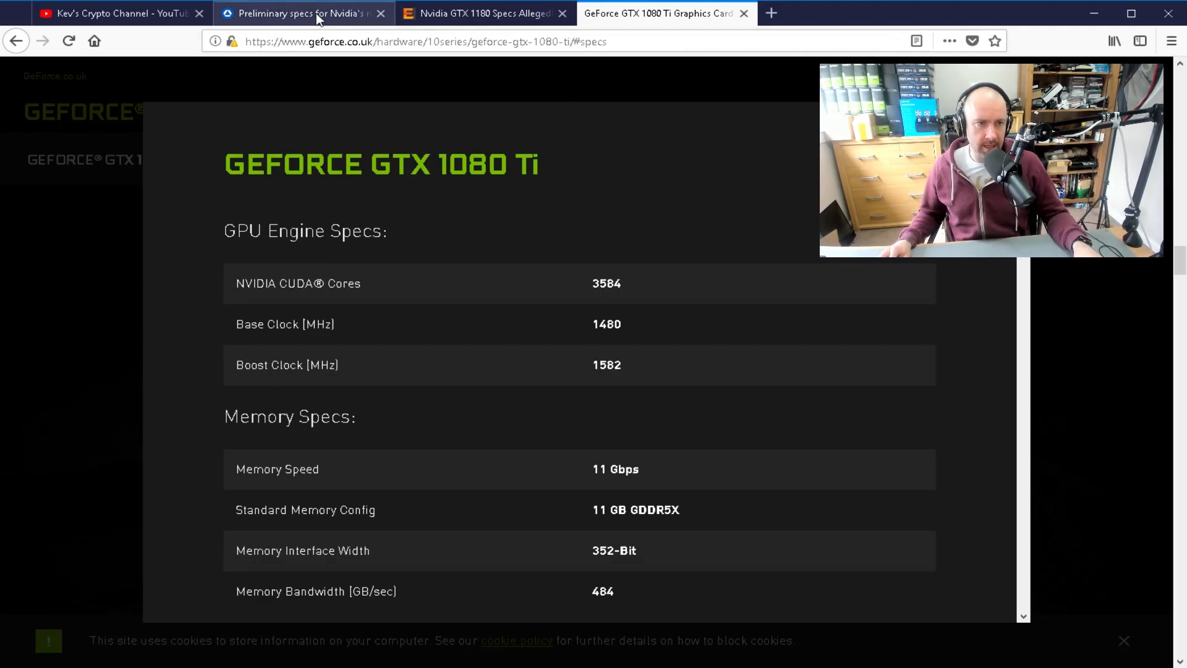
pyautogui.click(302, 13)
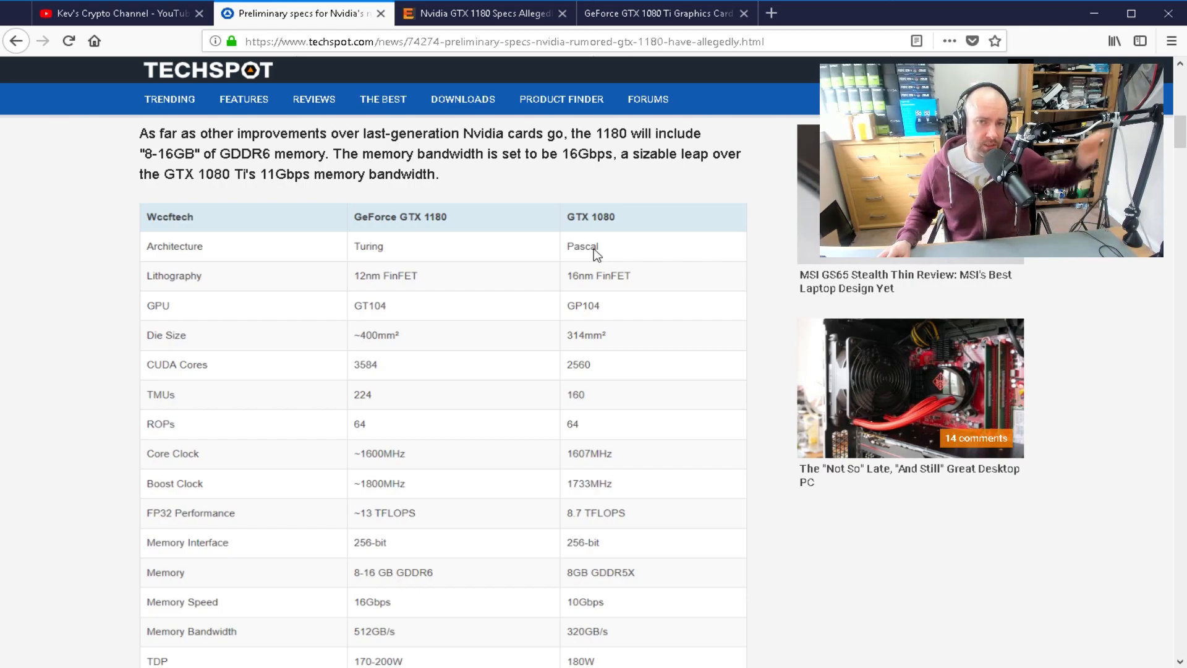
pyautogui.moveTo(591, 257)
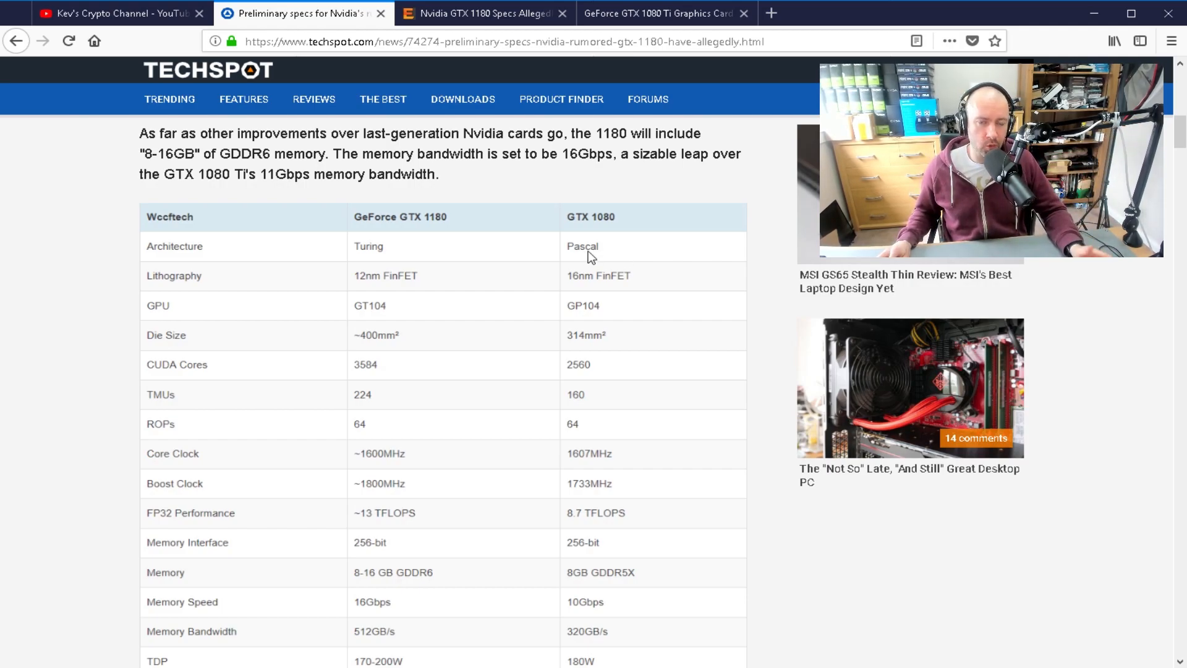
pyautogui.scroll(-3)
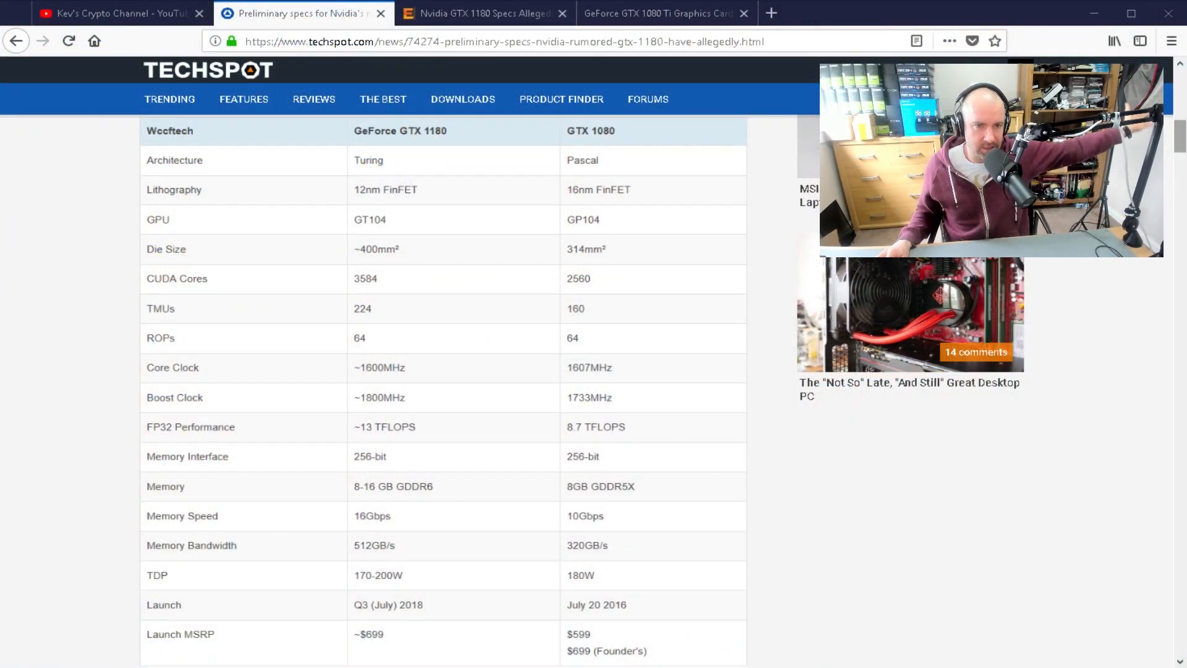
pyautogui.scroll(3)
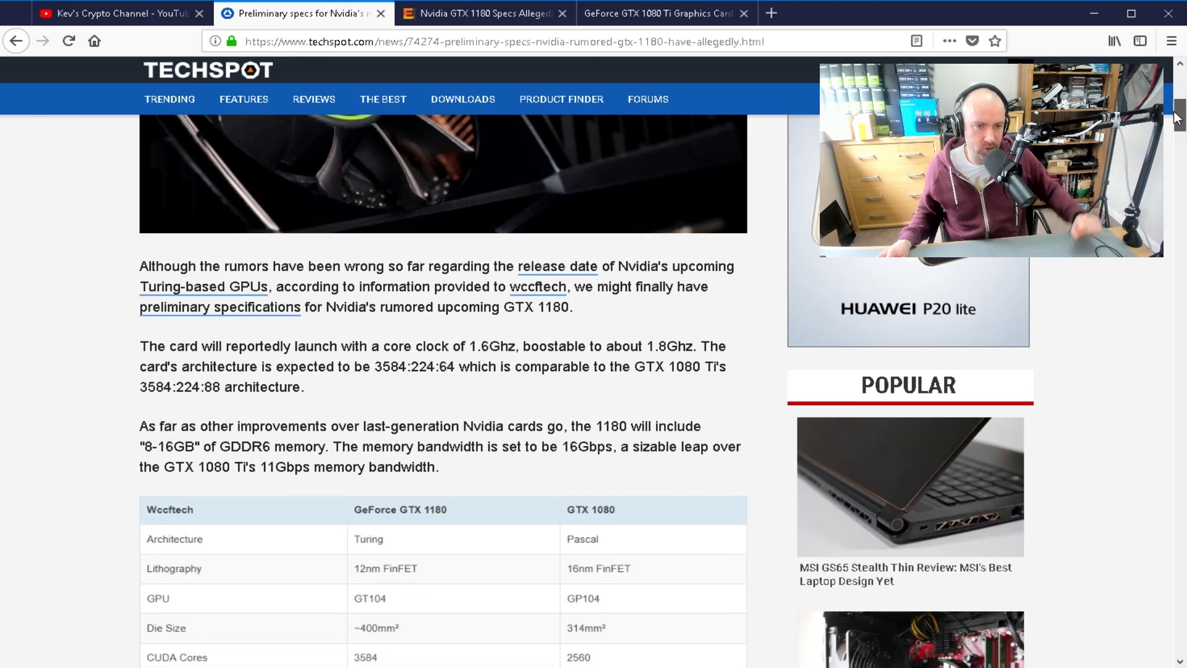
# Scroll TechSpot until every table row from Architecture to Launch MSRP is visible
pyautogui.scroll(-3)
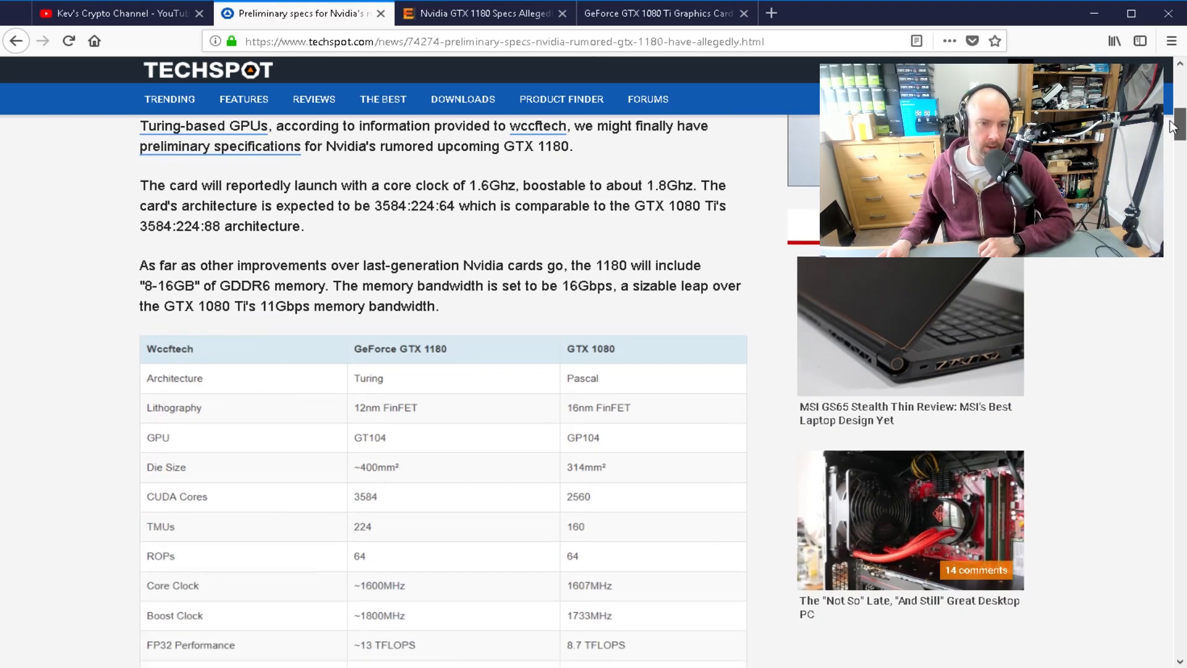
pyautogui.scroll(-3)
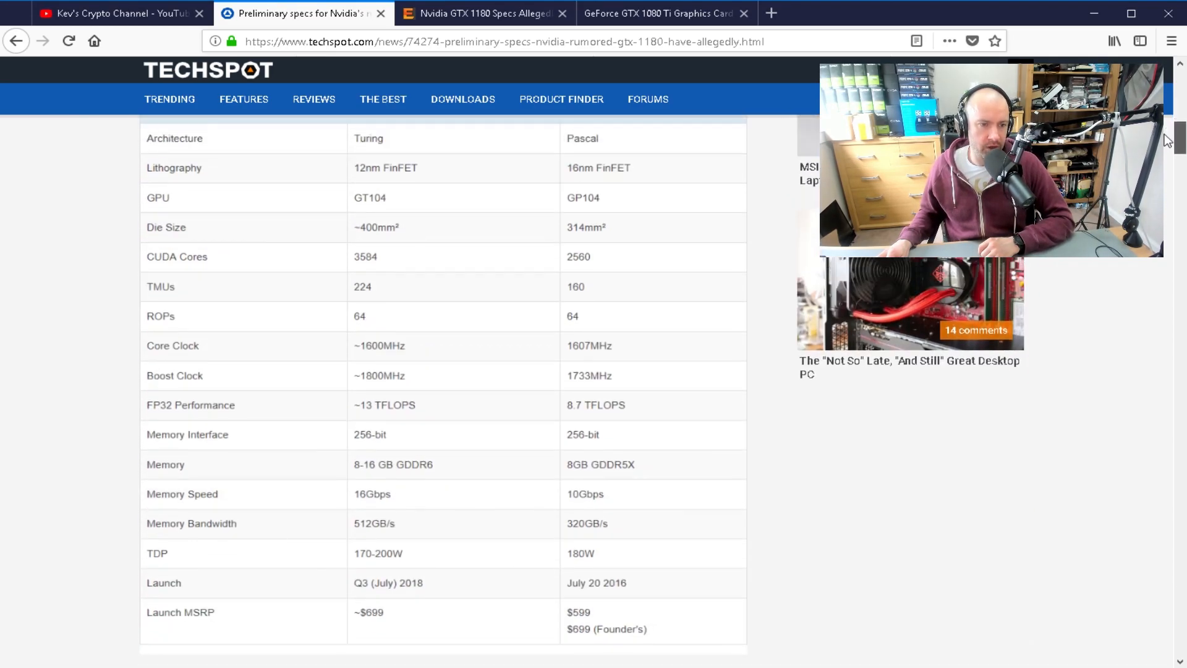
pyautogui.moveTo(362, 499)
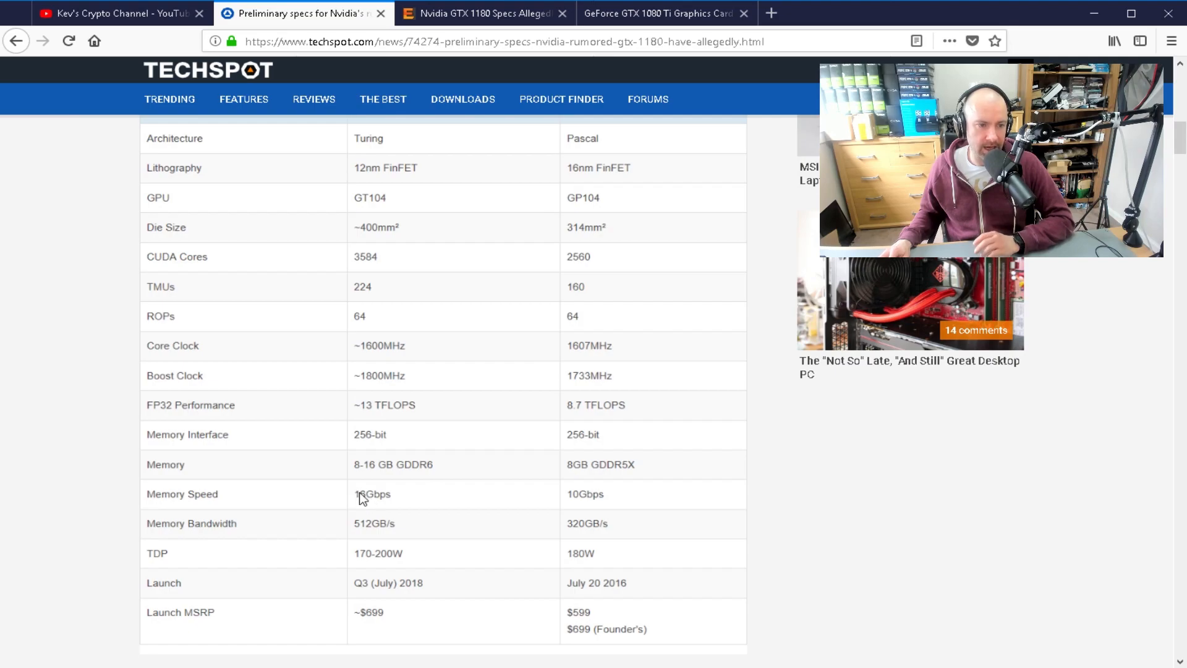
pyautogui.moveTo(366, 530)
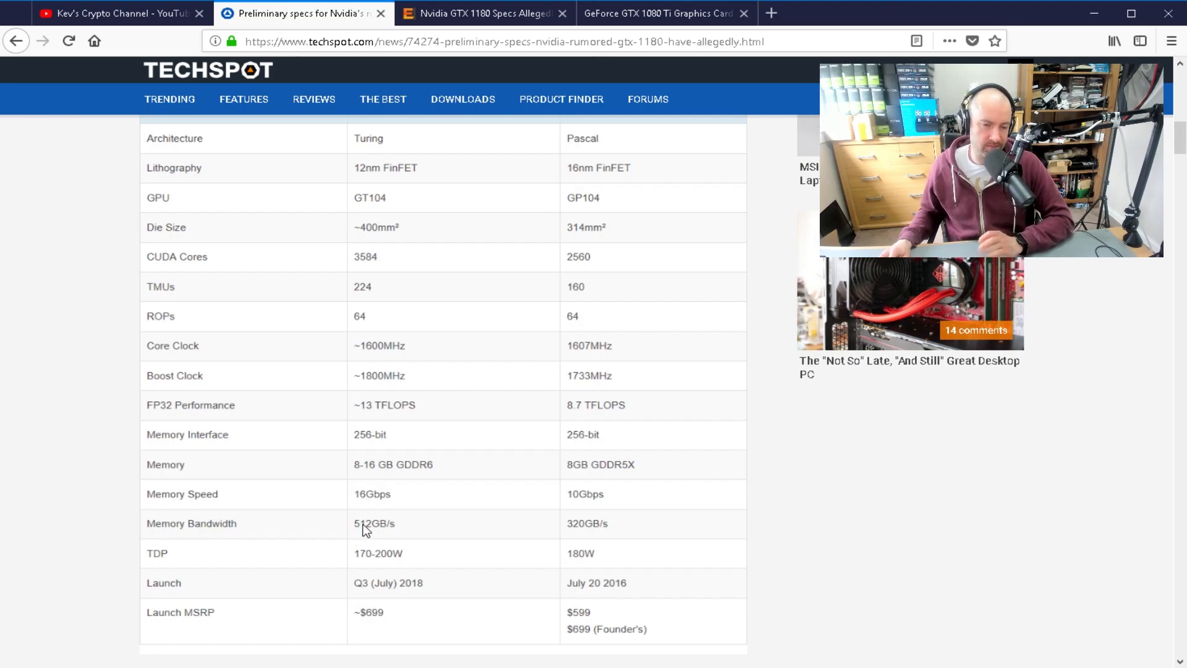
pyautogui.moveTo(410, 562)
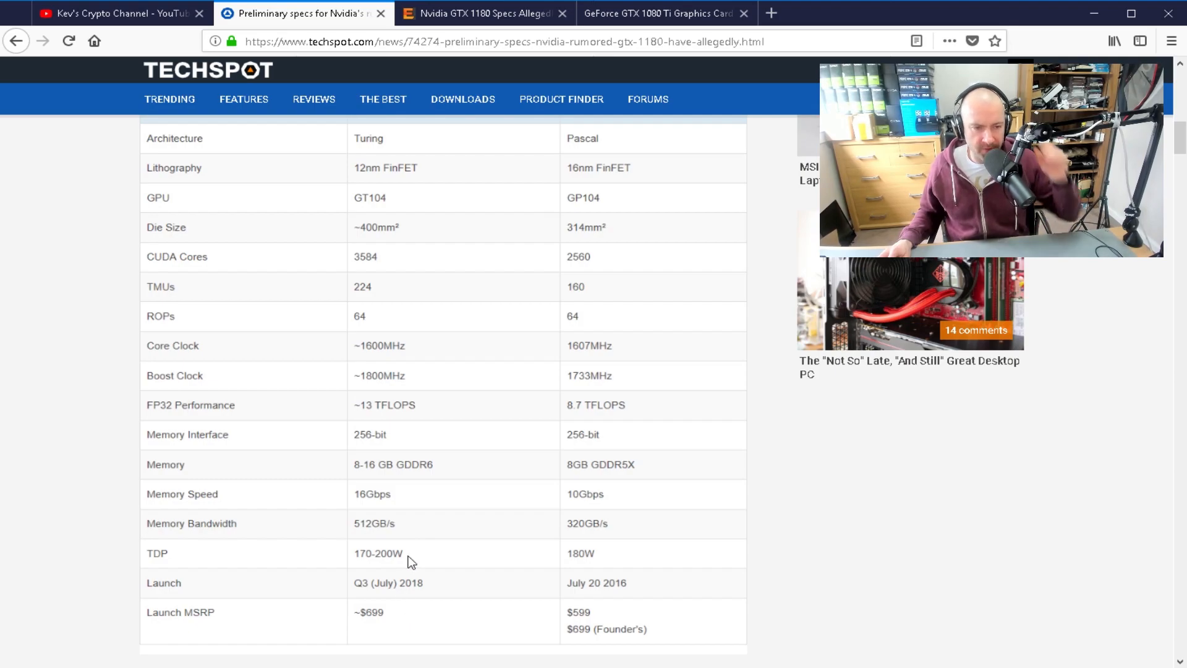
pyautogui.moveTo(689, 6)
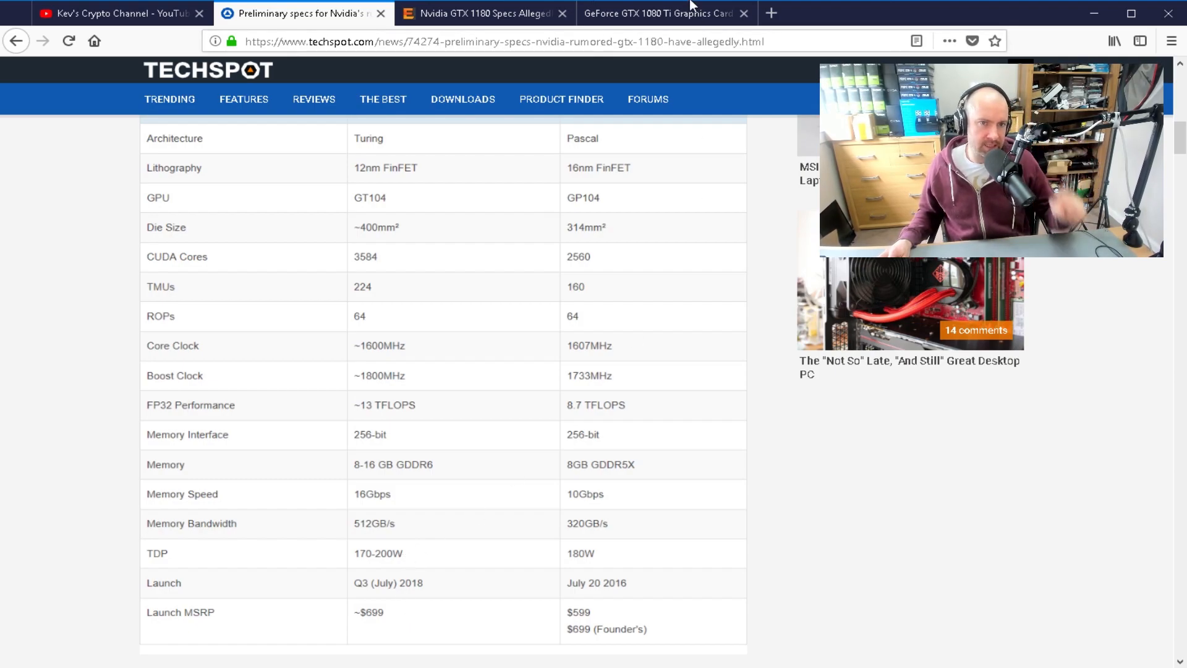
pyautogui.click(663, 13)
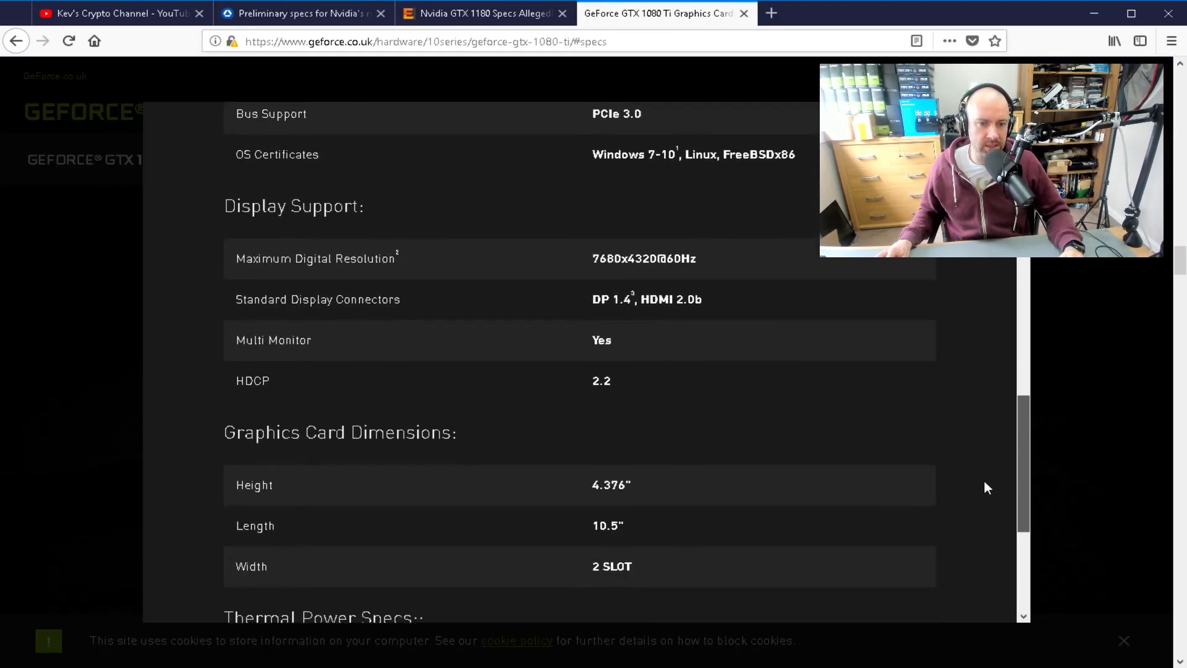
pyautogui.scroll(-3)
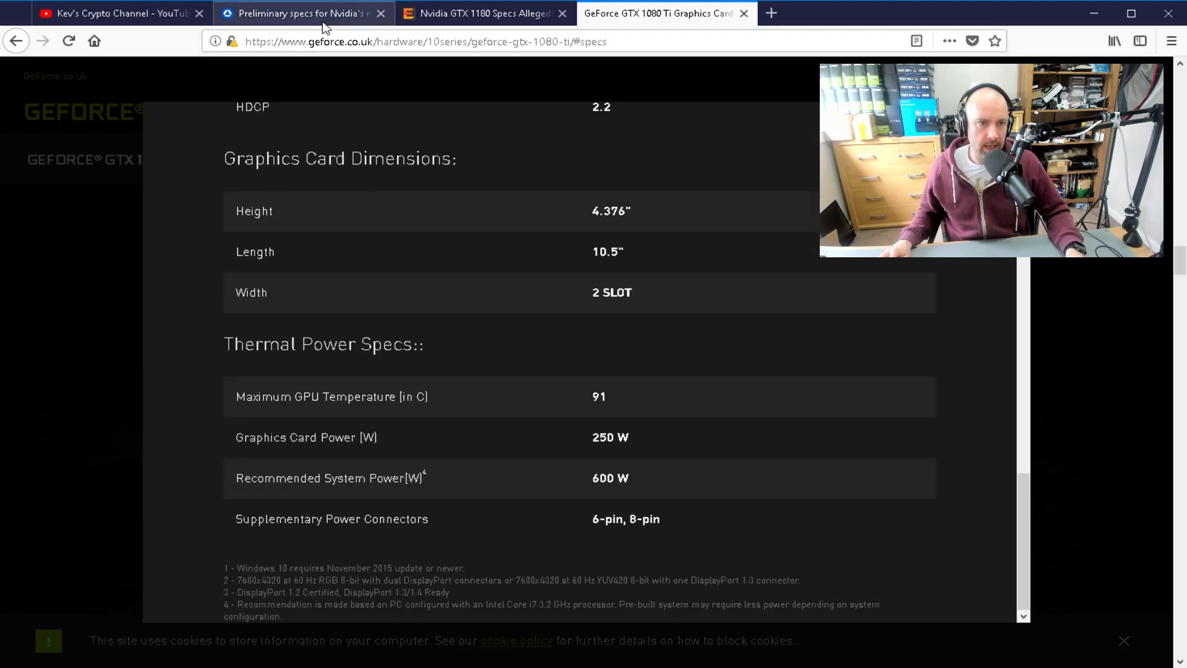
pyautogui.click(301, 13)
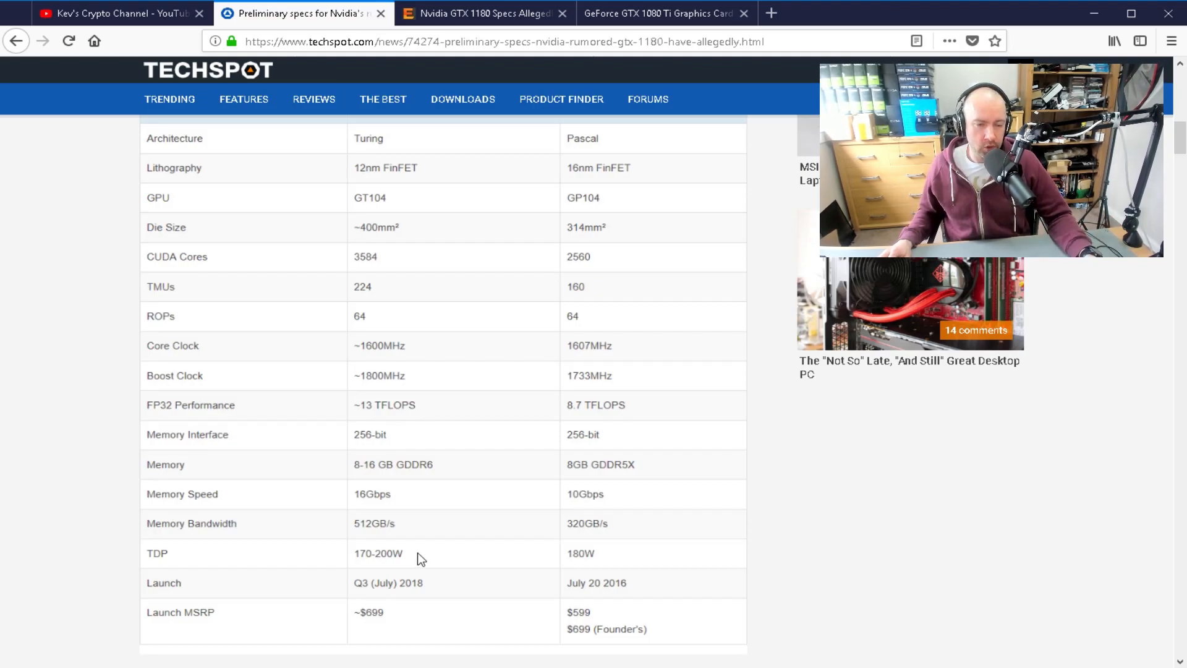
pyautogui.scroll(-3)
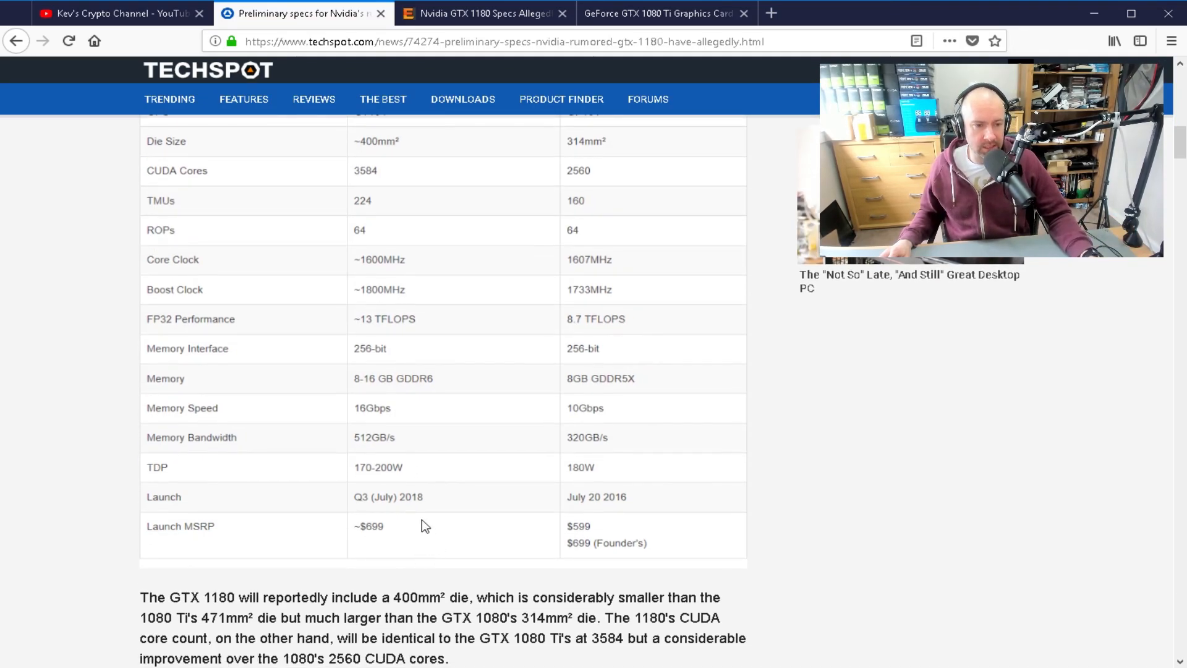
pyautogui.scroll(3)
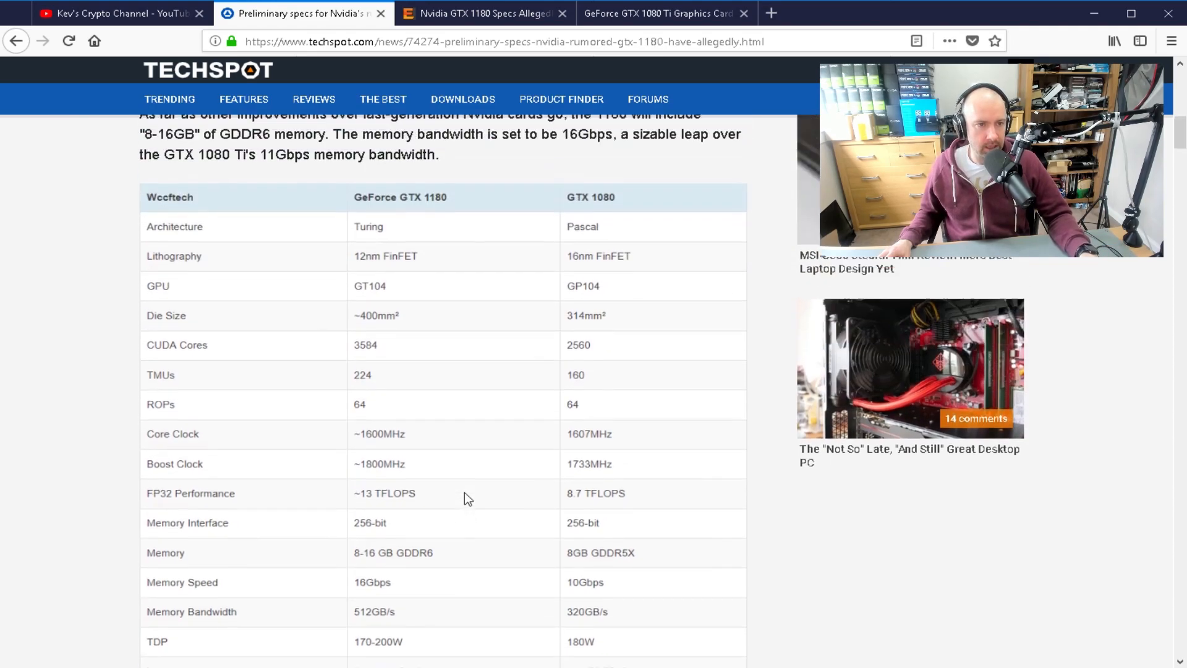
pyautogui.scroll(-3)
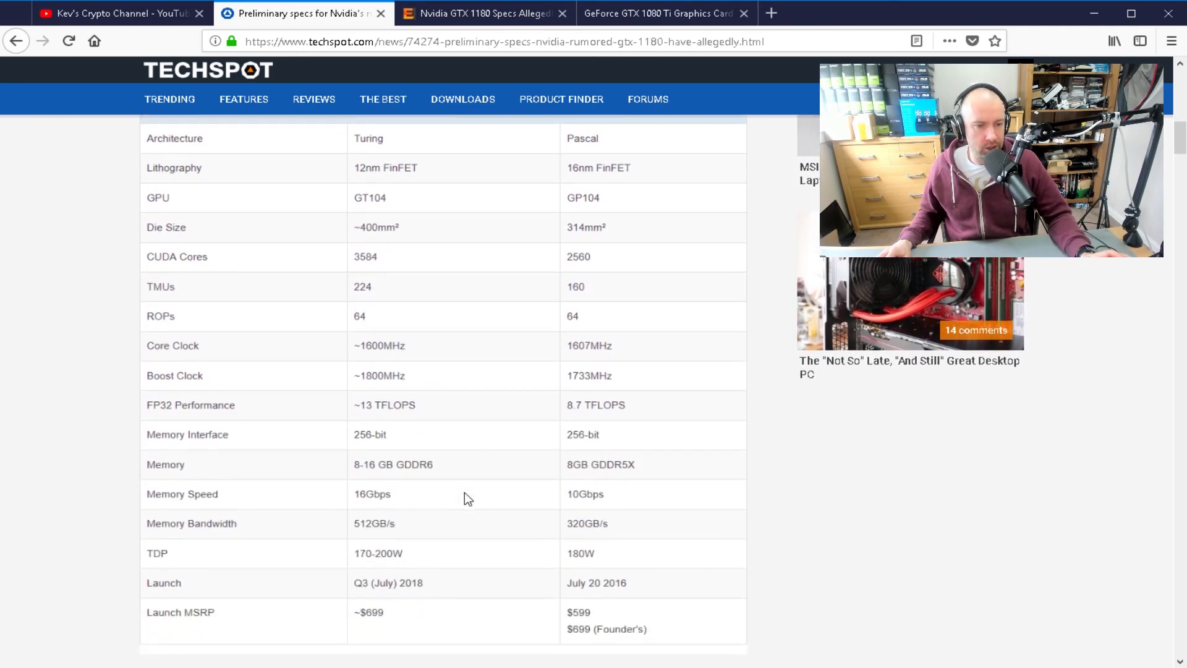